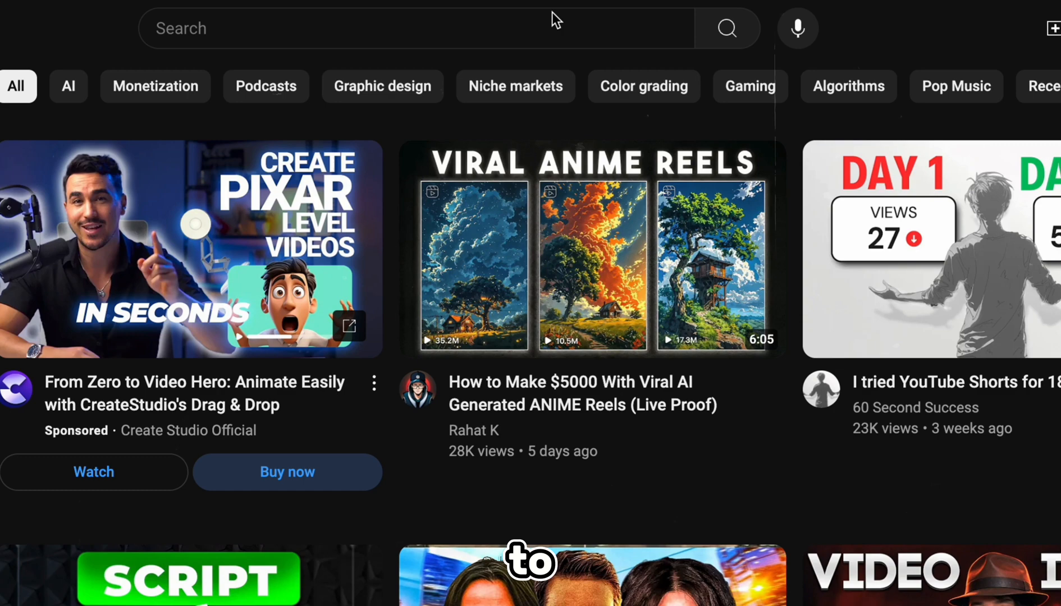
- Search YouTube for 'trending niches for youtube automation' and historical facts, then ask ChatGPT for channel names
type("trending niches for youtube automation")
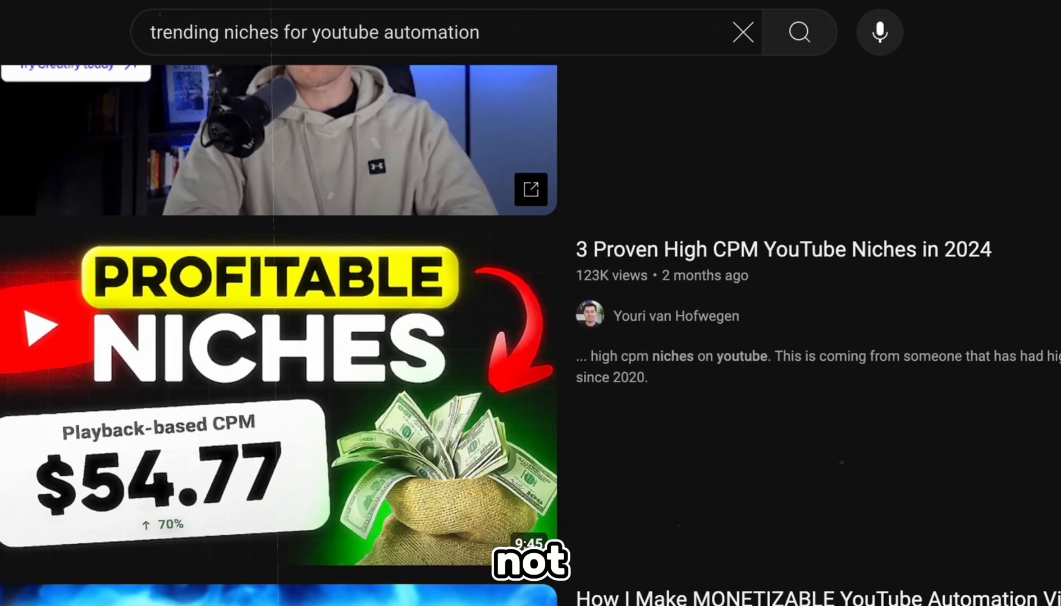
scroll("down", 3)
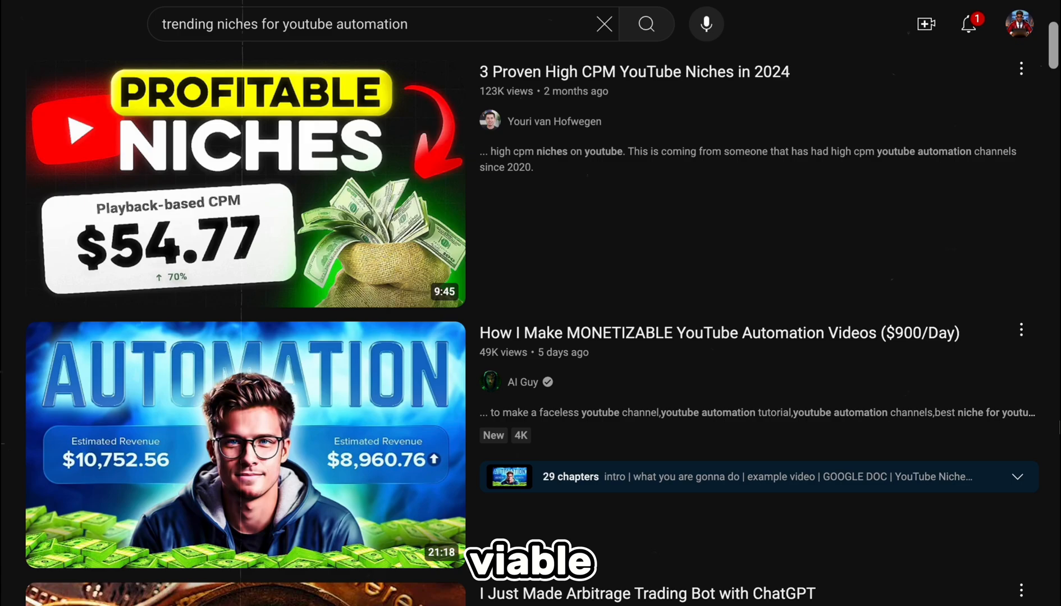
scroll("down", 3)
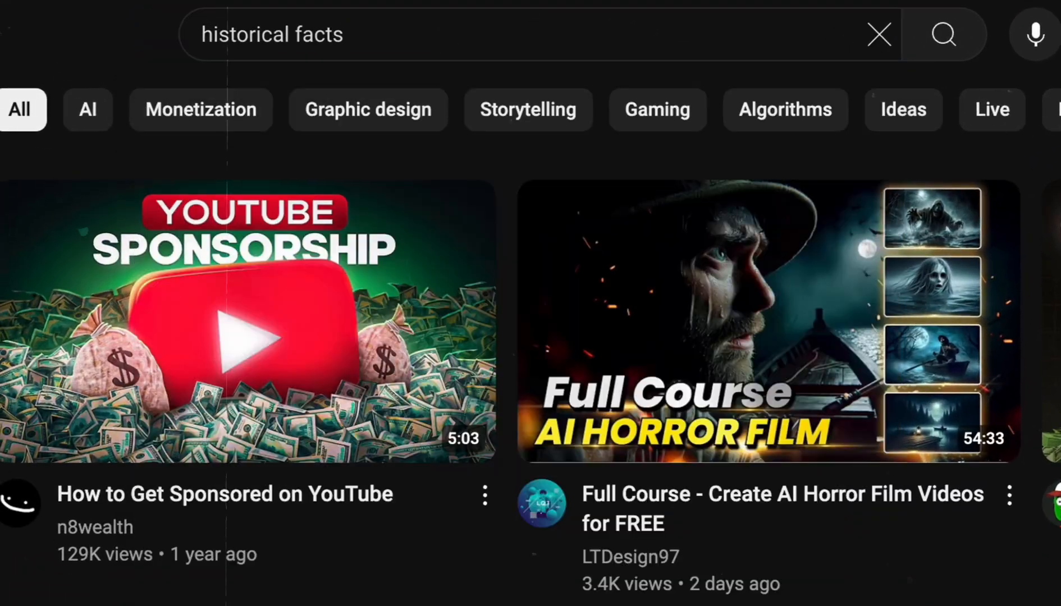
left_click(873, 31)
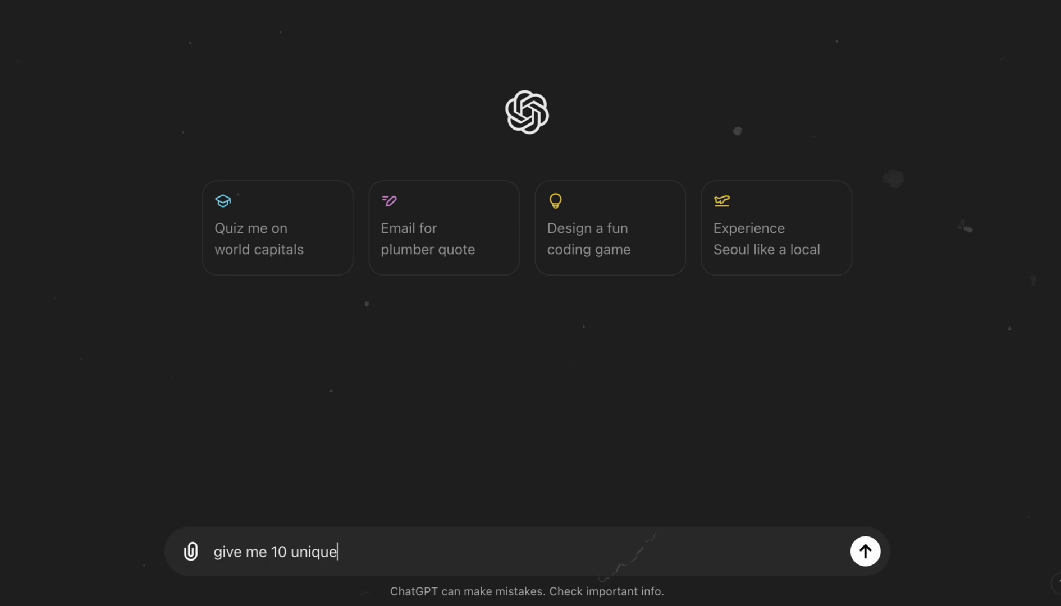
type("names for a youtube channel about historical facts")
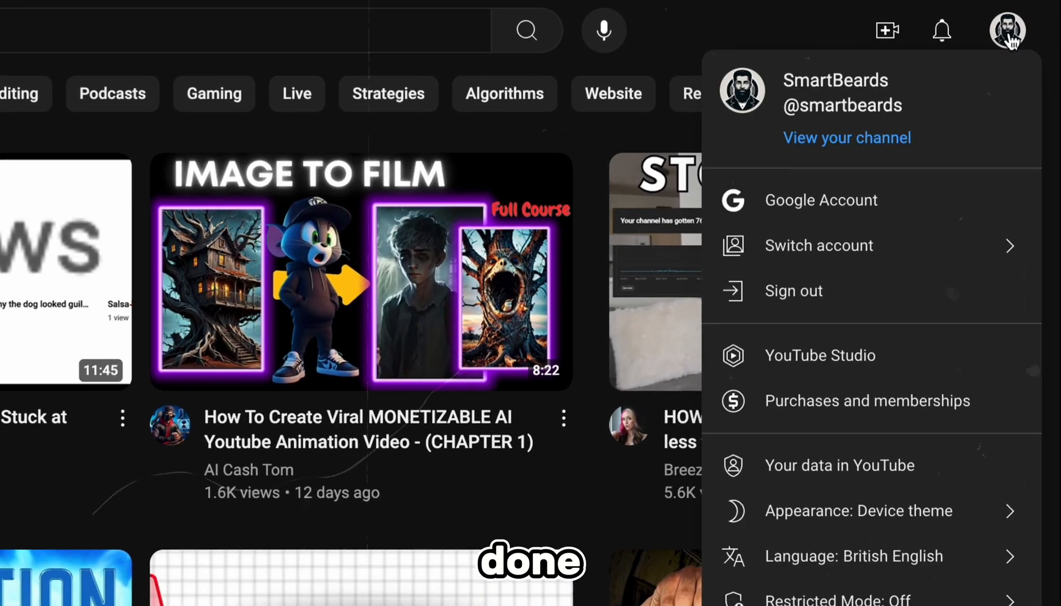
- Go to the new channel's own page via 'View your channel'
left_click(819, 246)
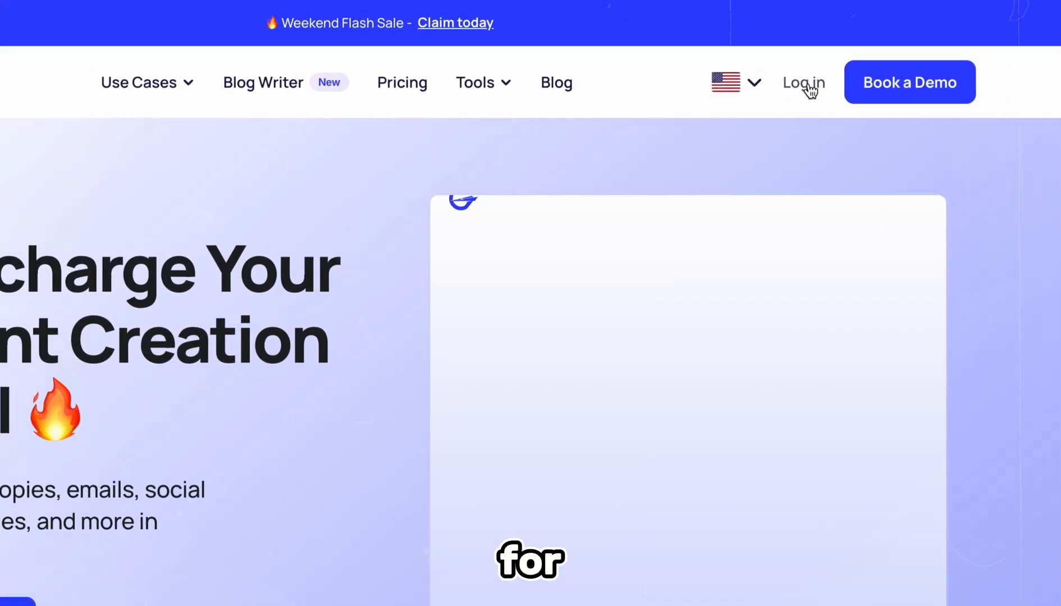
- Log in and generate Logo Design Ideas for SmartBeards, a channel about history's greatest inventors
left_click(802, 82)
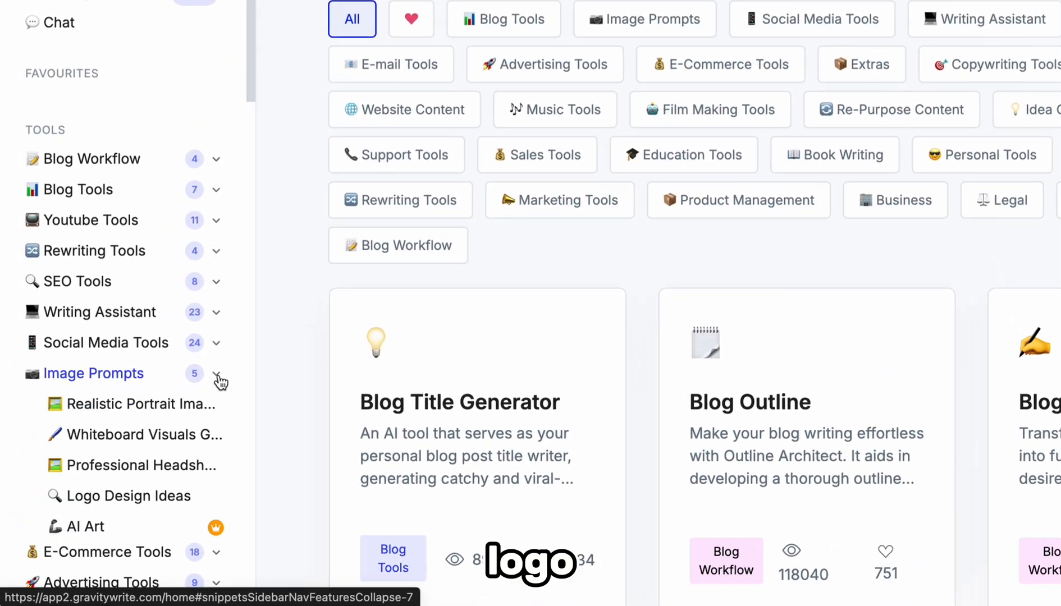
left_click(129, 496)
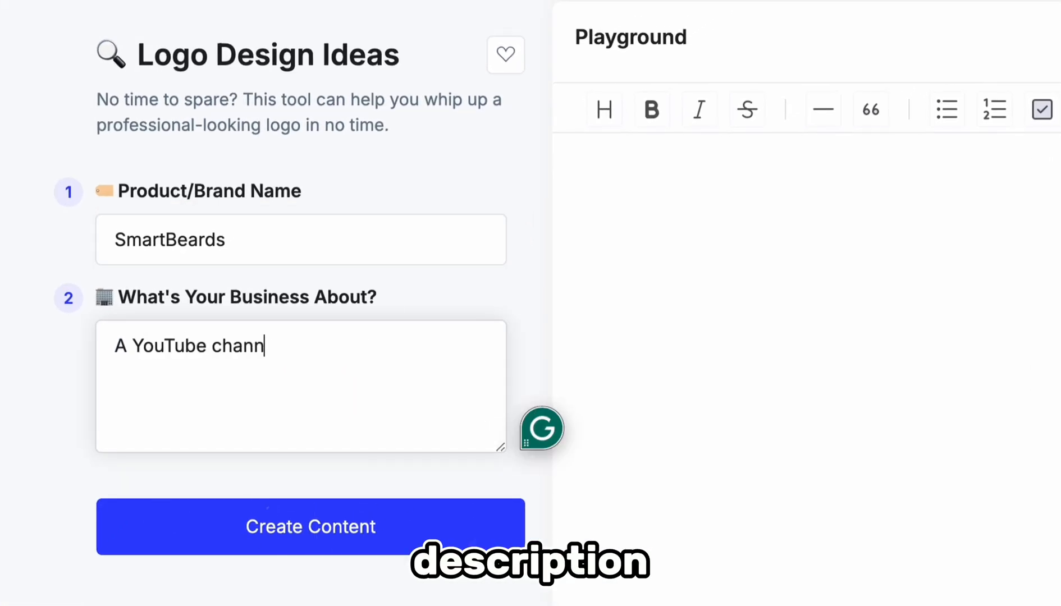
type("el for facts about history's greatest inventor")
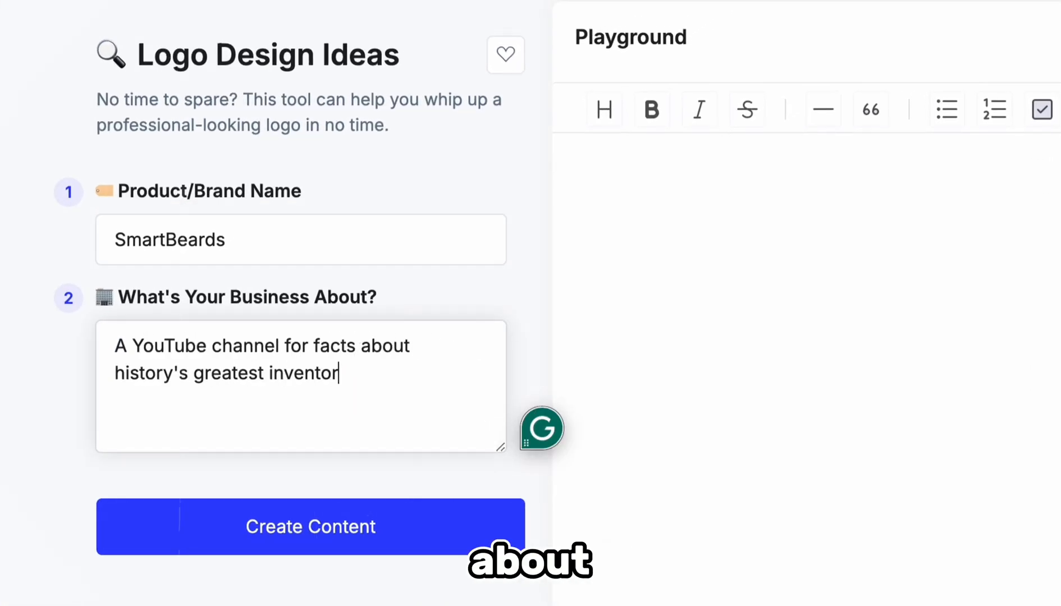
left_click(311, 527)
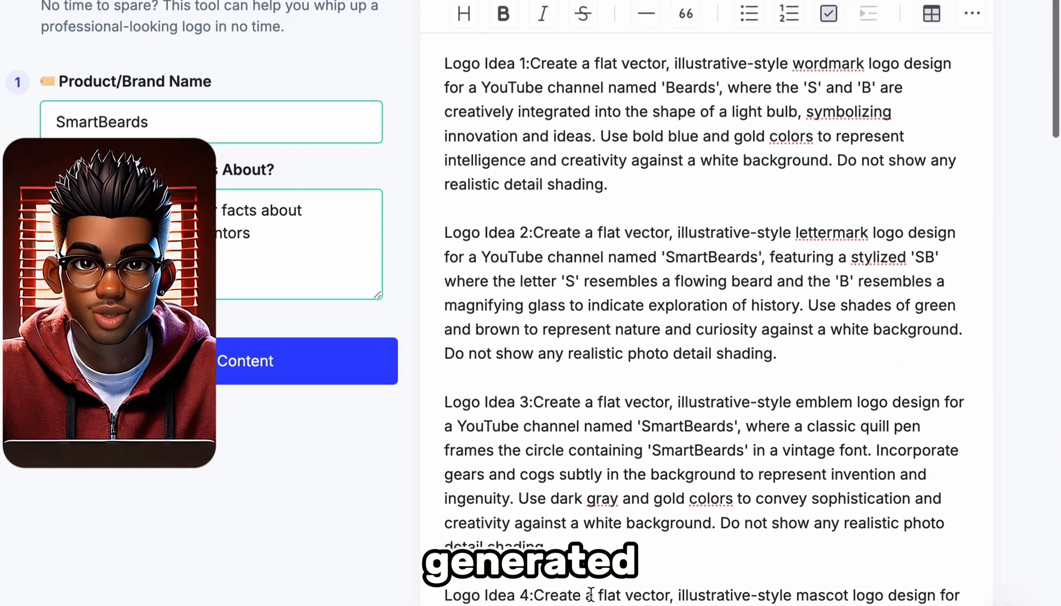
- Select Logo Idea 4's prompt text and copy it
scroll("up", 3)
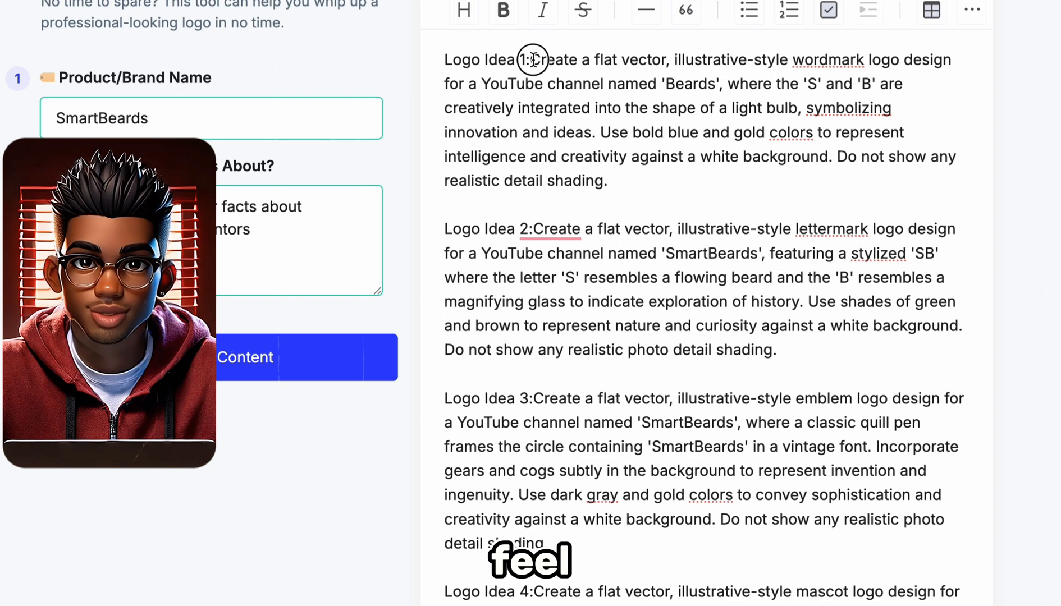
double_click(823, 398)
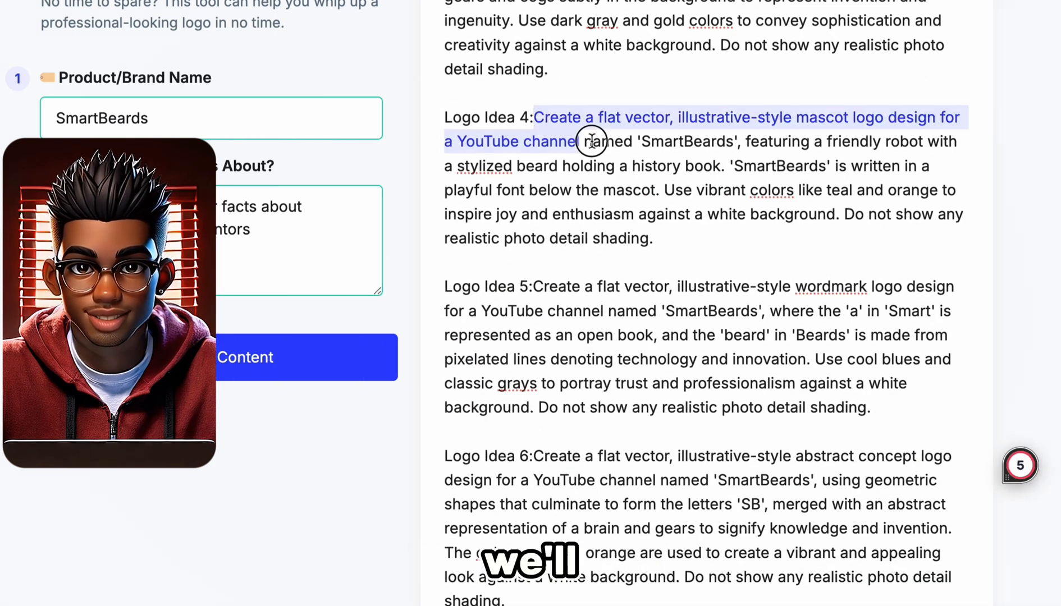
right_click(591, 142)
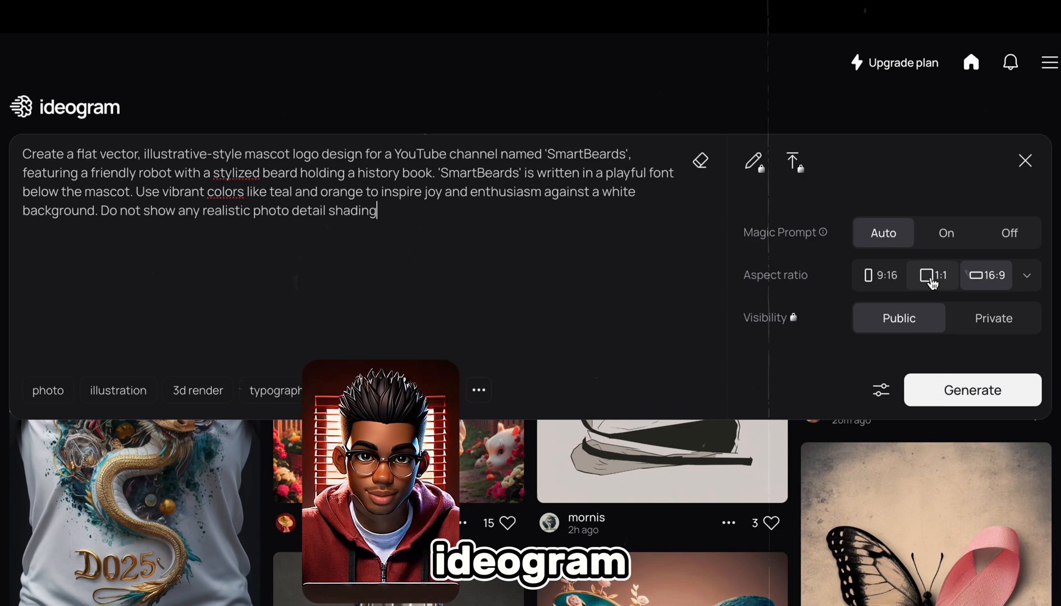
- Choose the 1:1 aspect ratio for the SmartBeards mascot logo prompt
left_click(972, 390)
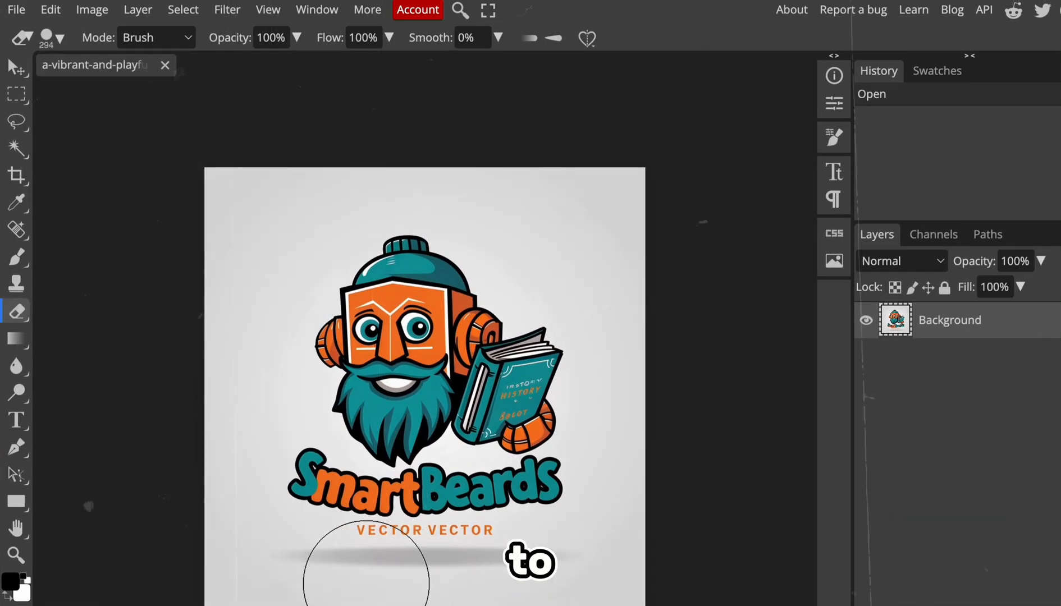
- Select the leftover grey background with the Magic Wand and clear it to transparency
left_click(15, 150)
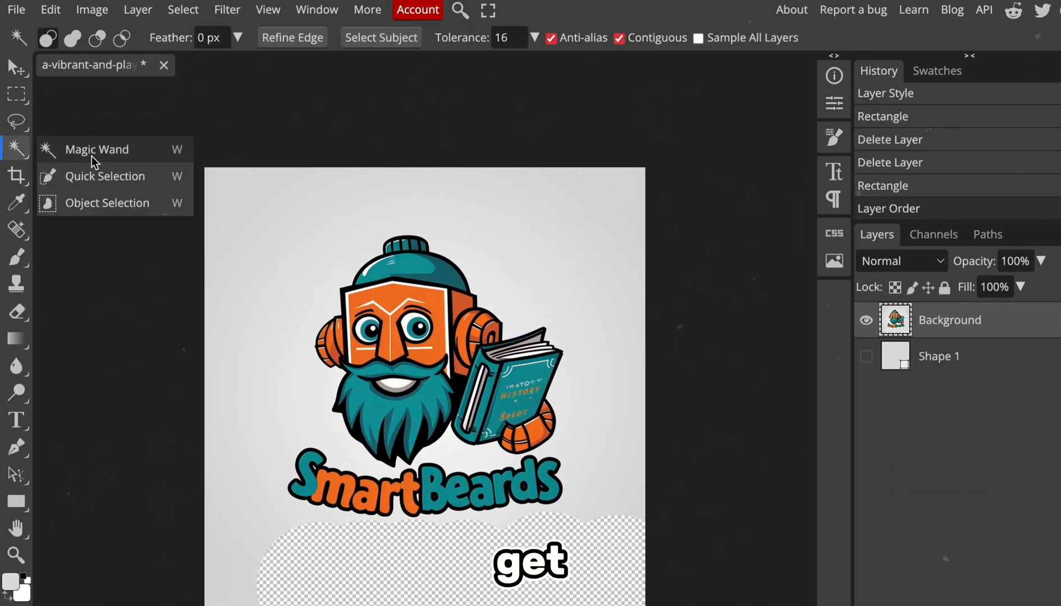
left_click(97, 149)
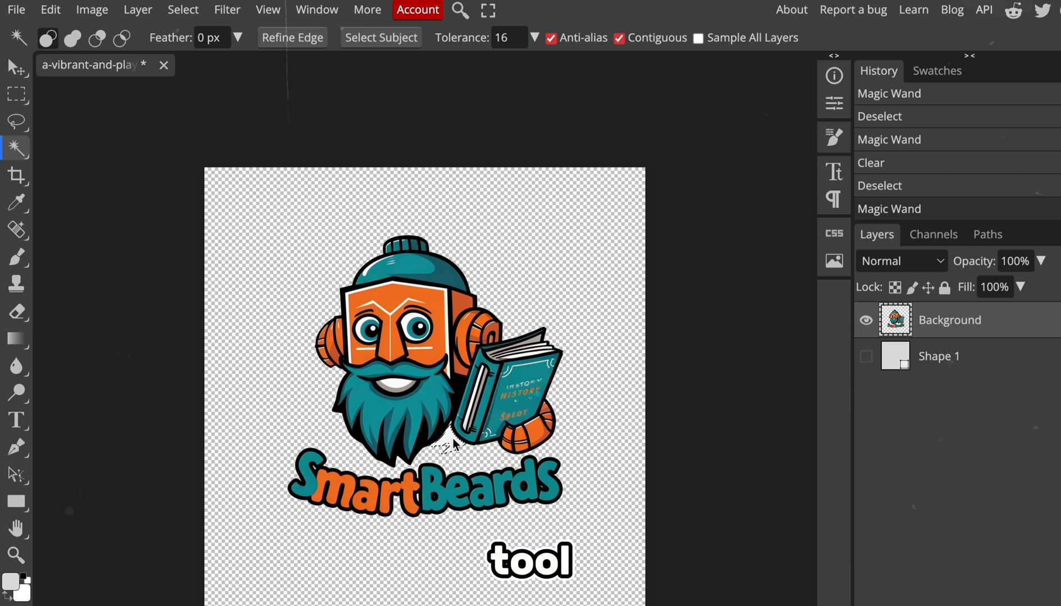
left_click(874, 359)
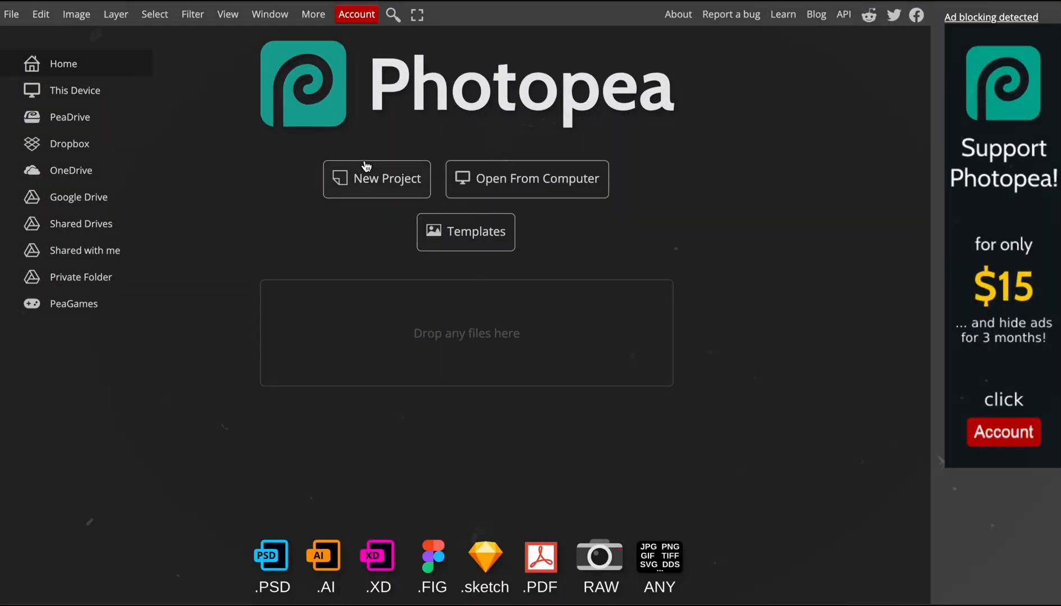
- Create a 2560-wide blank banner project and place the safe-margin guide template on it
left_click(376, 178)
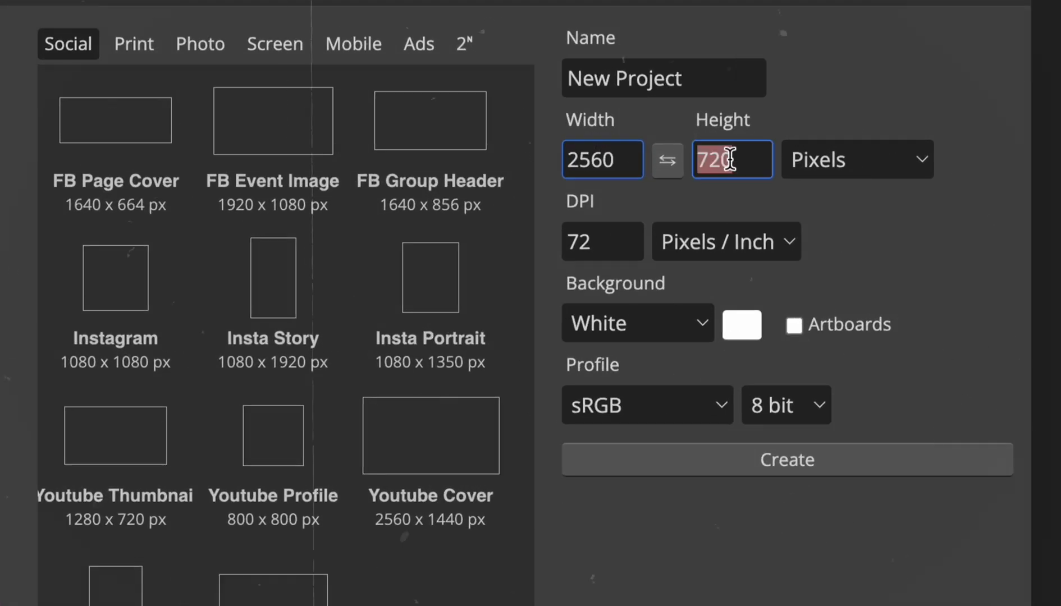
left_click(787, 460)
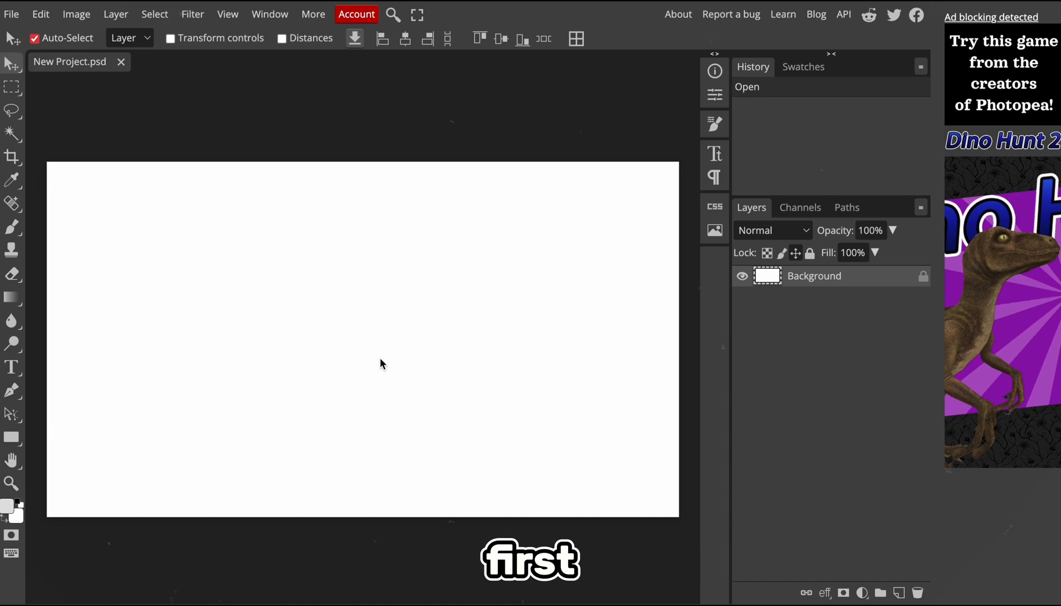
mouse_move(401, 377)
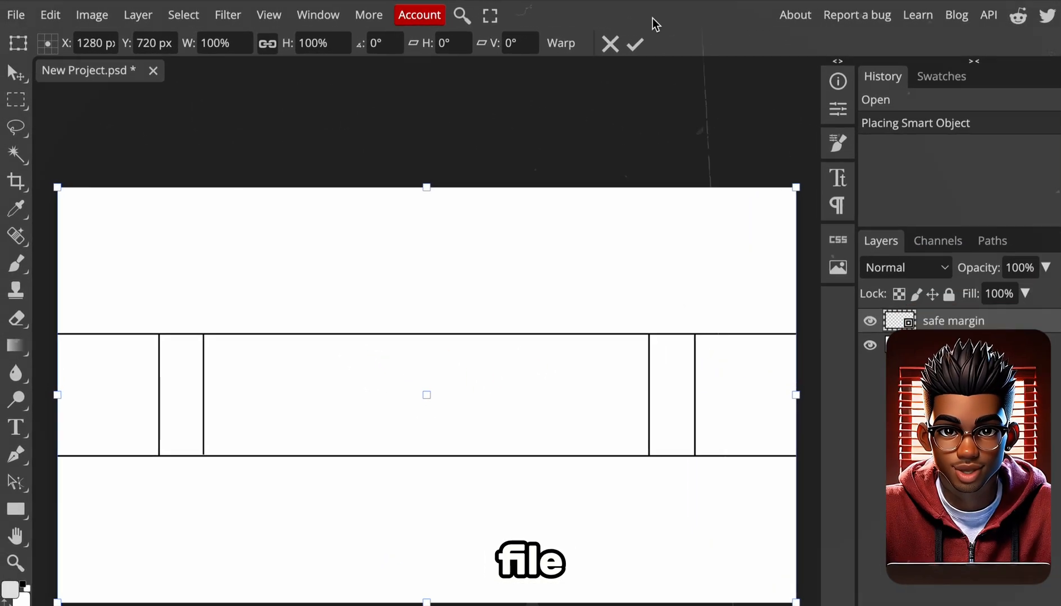
left_click(634, 43)
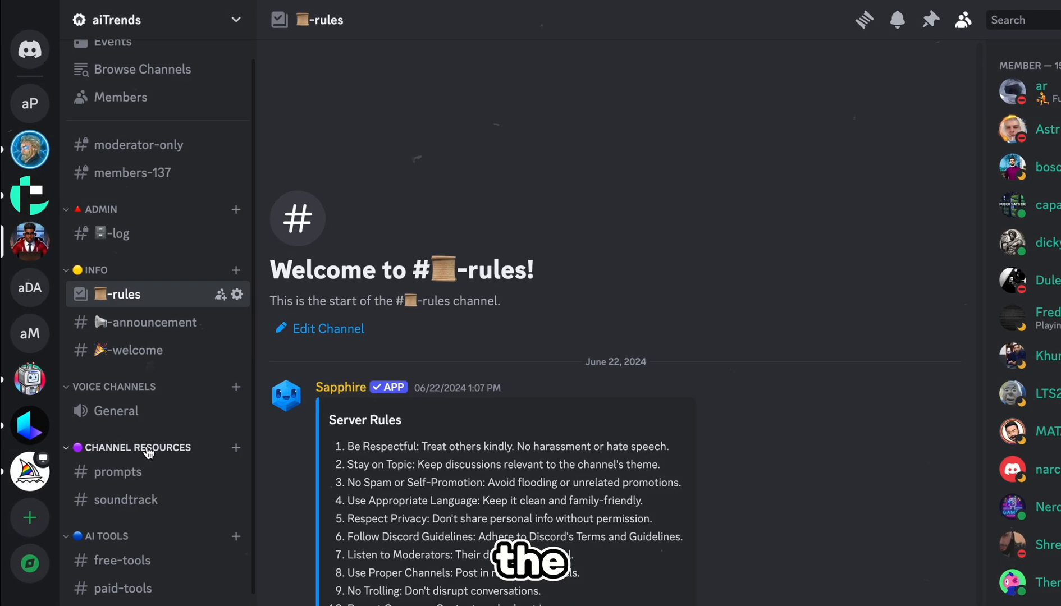
left_click(116, 472)
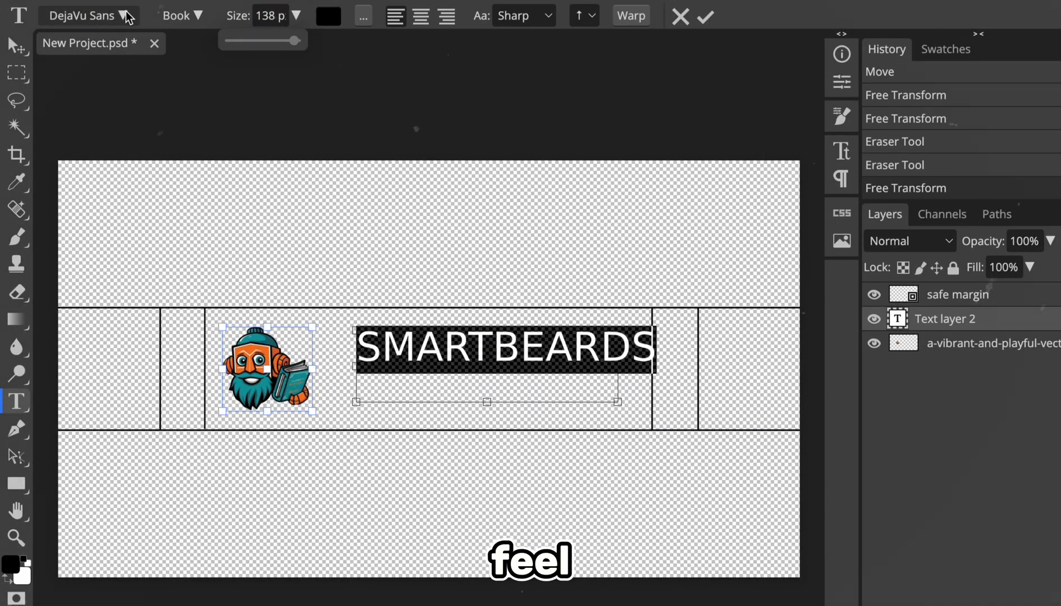
- Restyle the SMARTBEARDS title font, add a rectangle shape, and look up subscribe button images
left_click(80, 14)
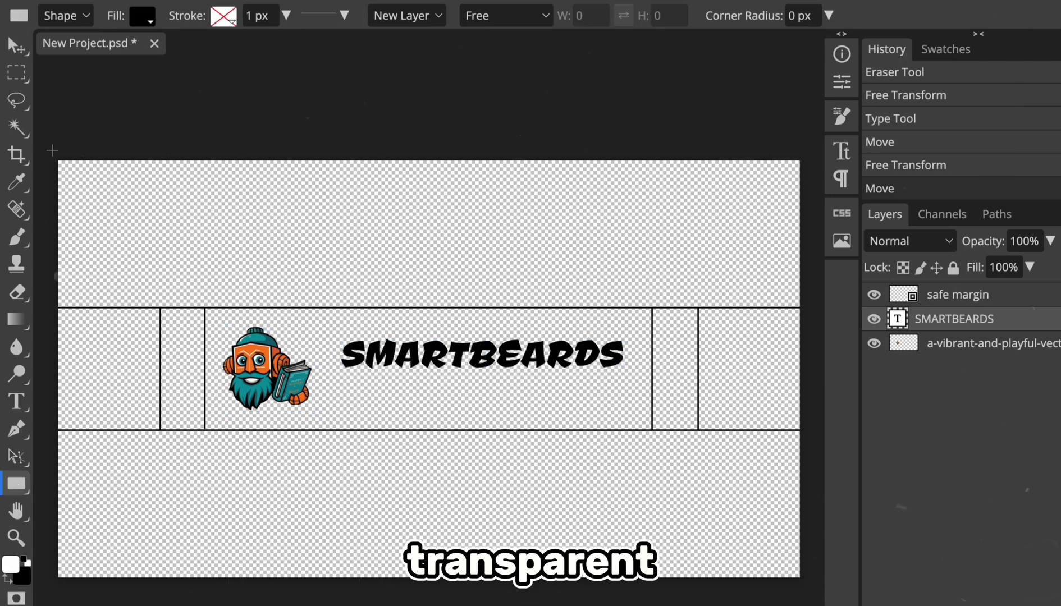
left_click(140, 14)
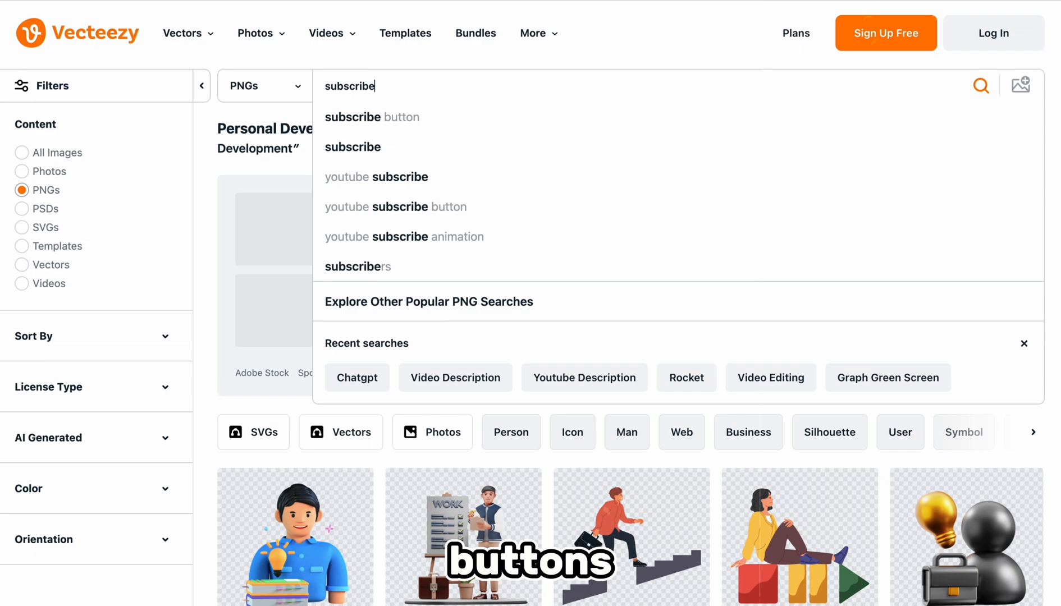
left_click(372, 116)
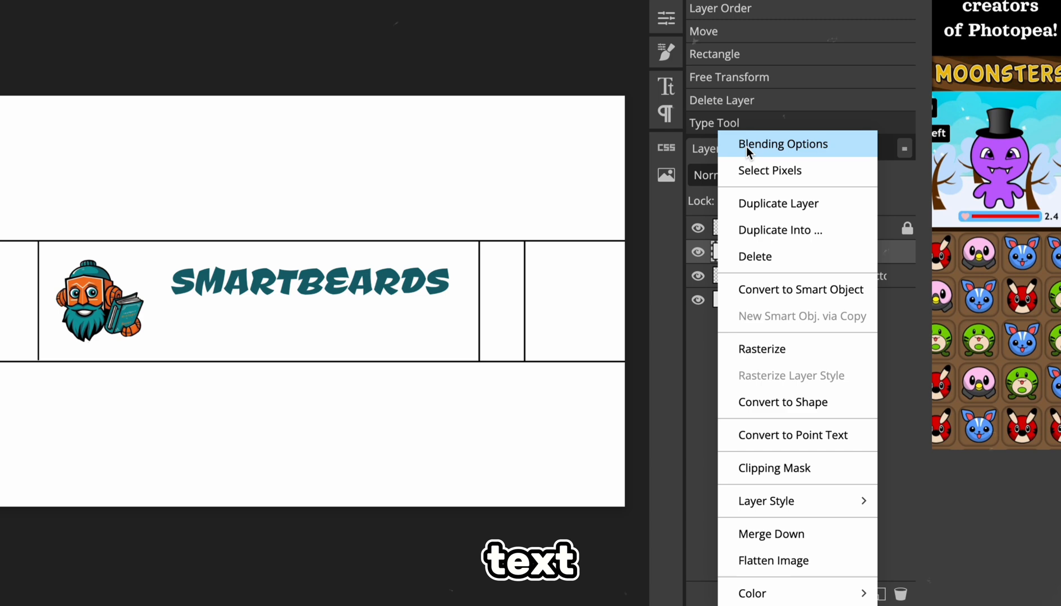
- Add an outline stroke to the SMARTBEARDS title via Blending Options
left_click(782, 144)
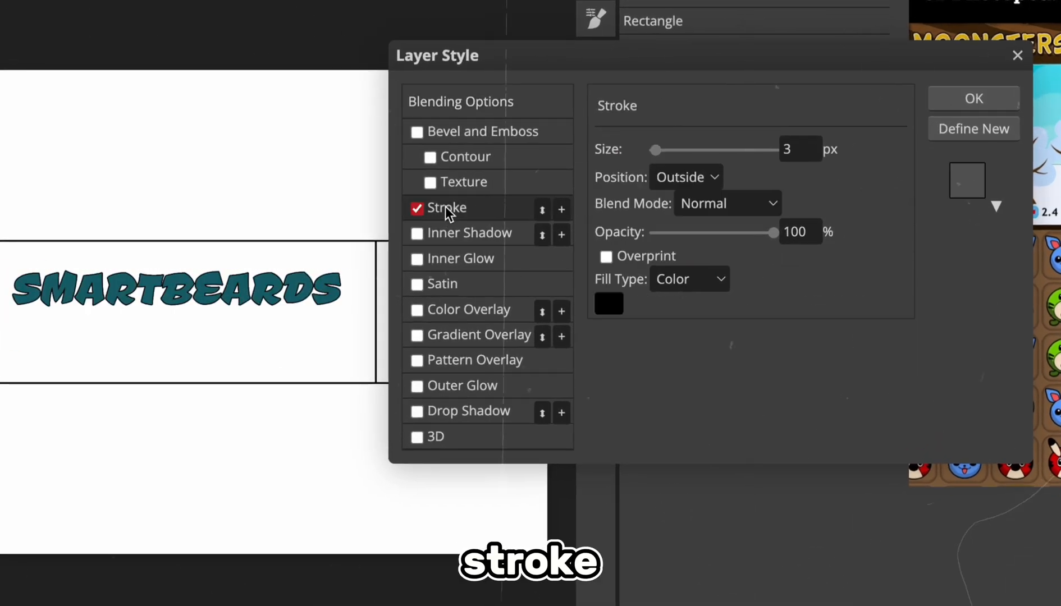
left_click(607, 305)
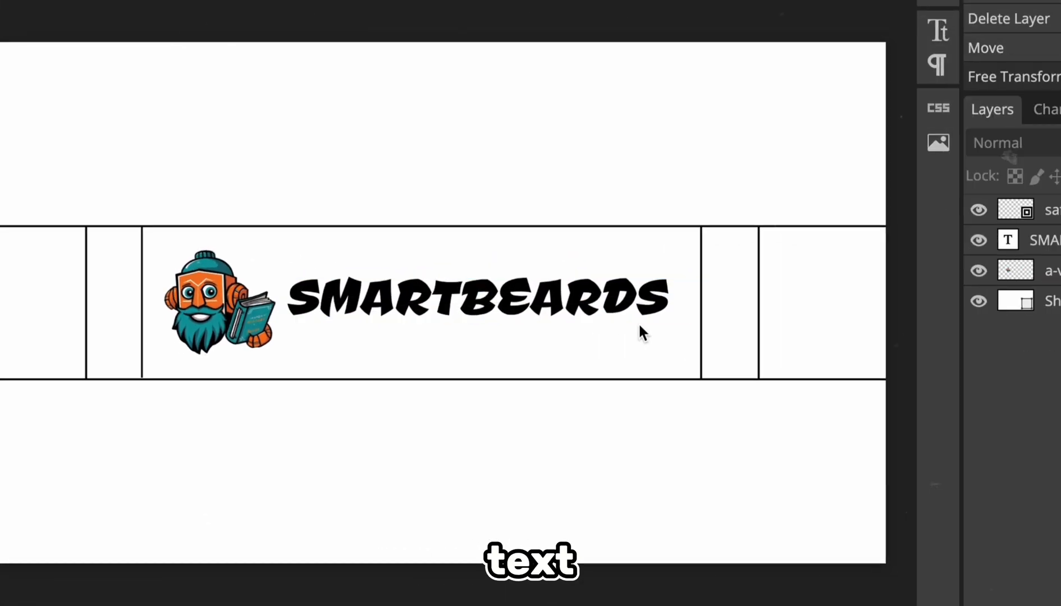
left_click(10, 15)
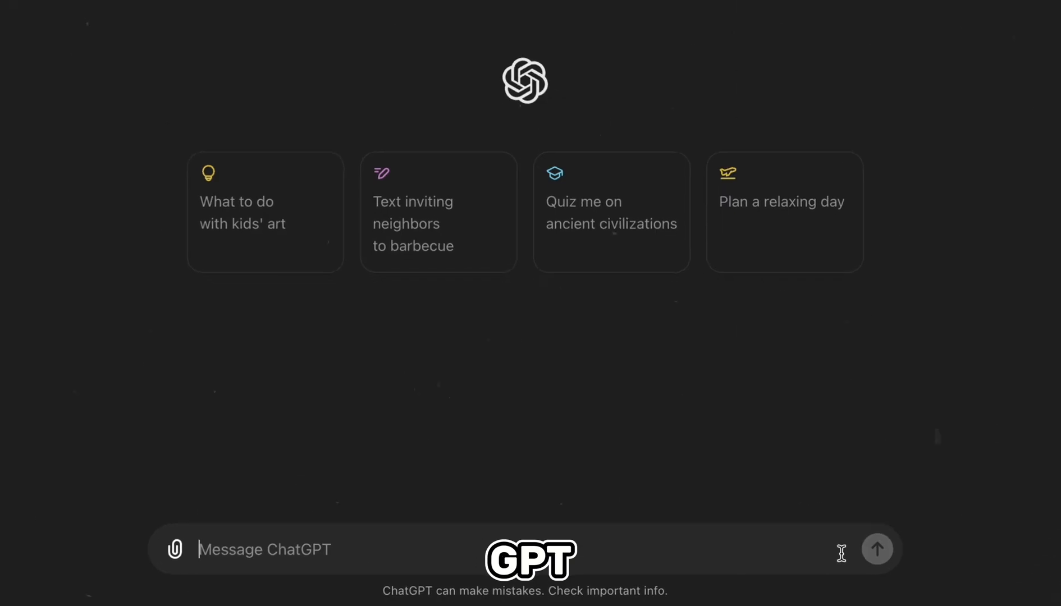
- Ask ChatGPT for an image prompt of a handsome 20-year-old black male sitting at a desk
type("create a prompt for generating an image of a handsome 20-year old black male sitting at a desk behind an open laptop. he is wearing a nice black hoodie. he has spiky hair. font facing the camera. sitting straight and centered. nice small home office background. The style is inspired by Pixar animated style.")
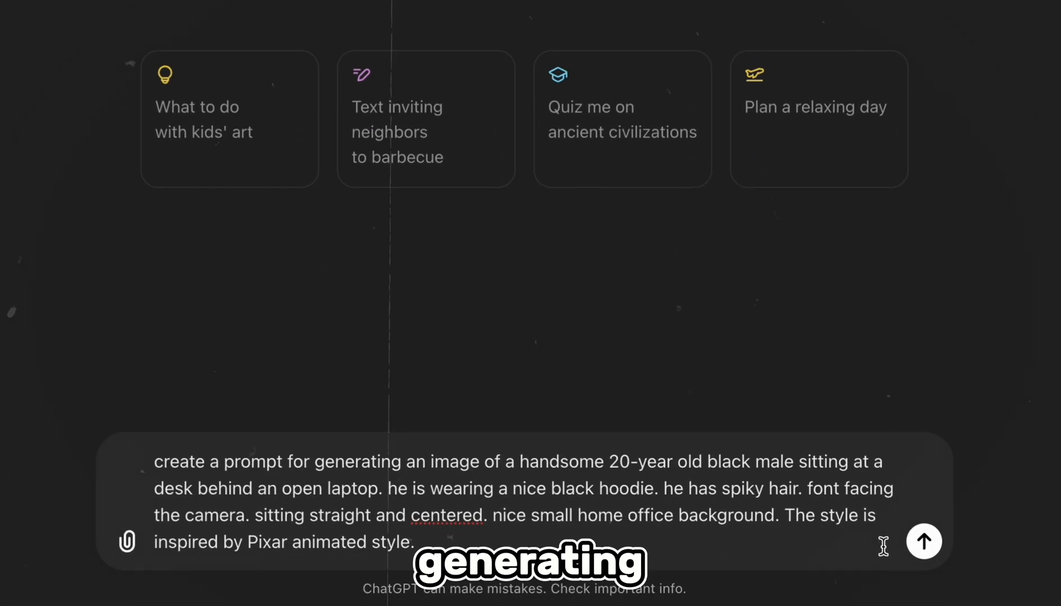
left_click(923, 541)
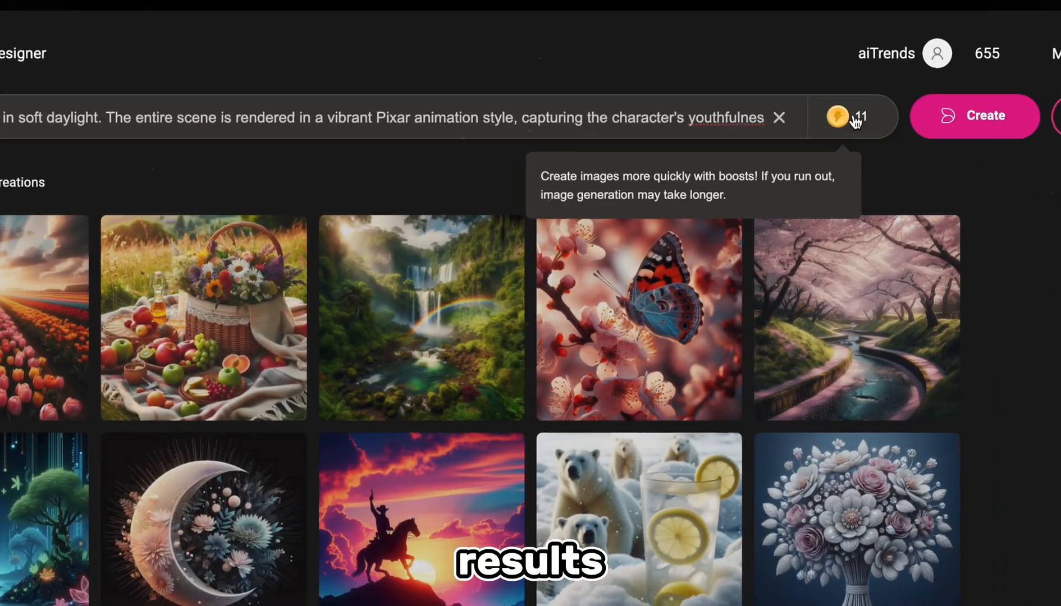
- Generate the Pixar-style avatar images, choose one of the four, and download it
left_click(974, 115)
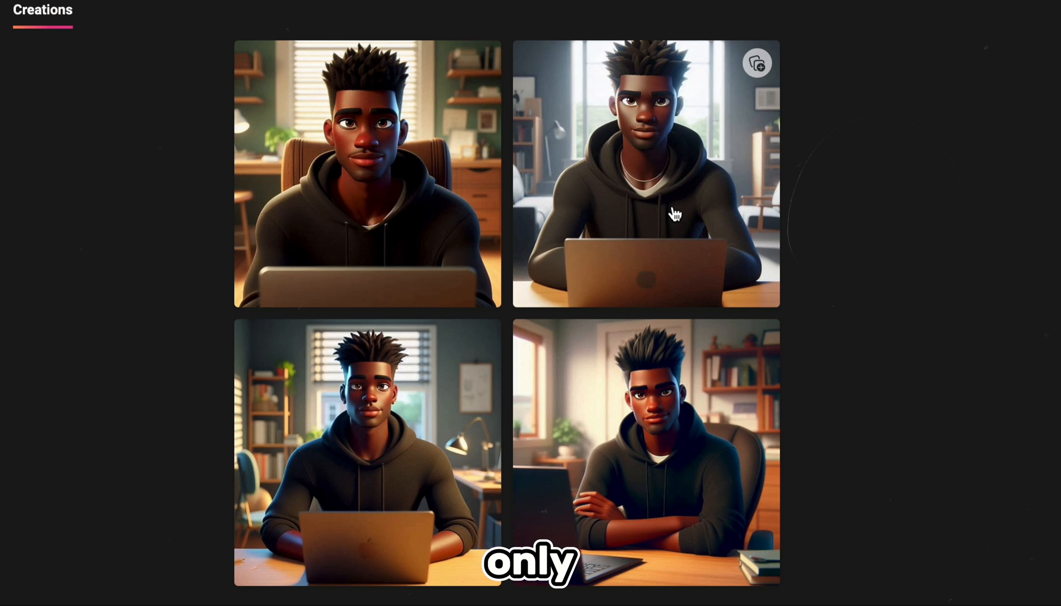
left_click(367, 453)
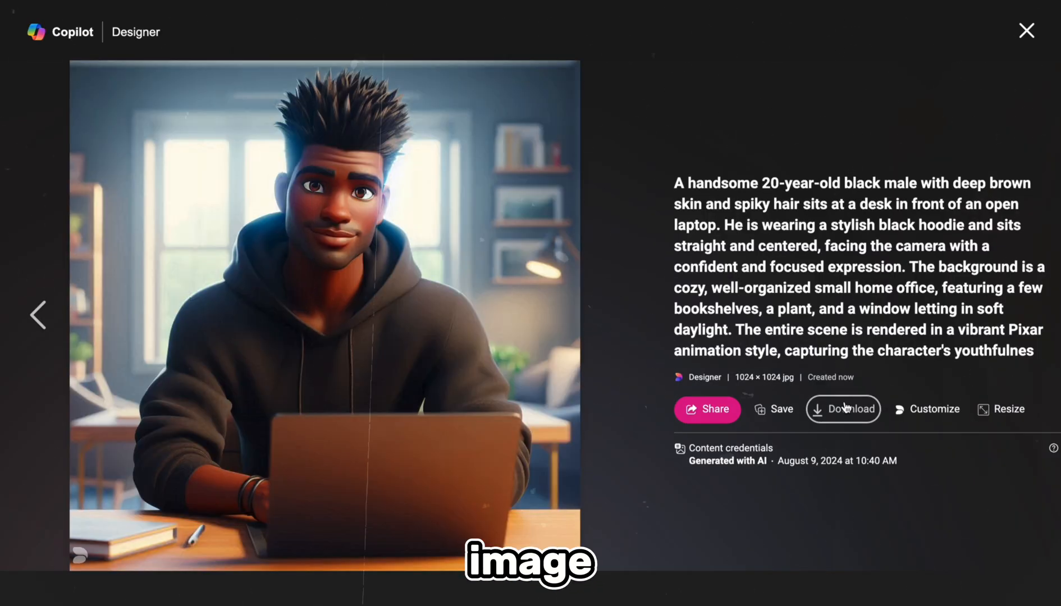
left_click(1026, 30)
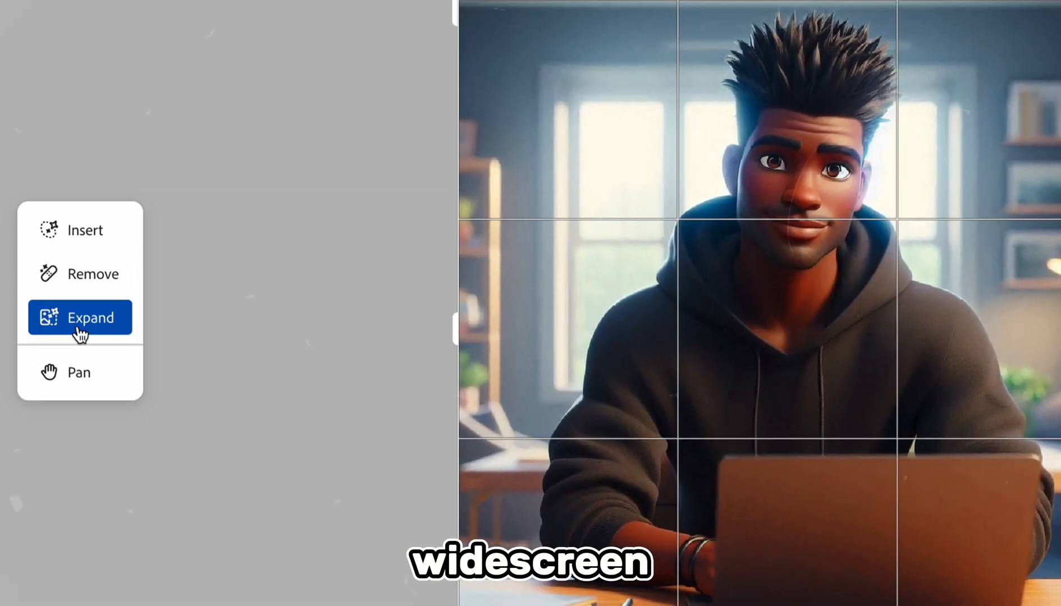
- Expand the hoodie avatar's canvas wider and generate room scenery to fill it
left_click(80, 318)
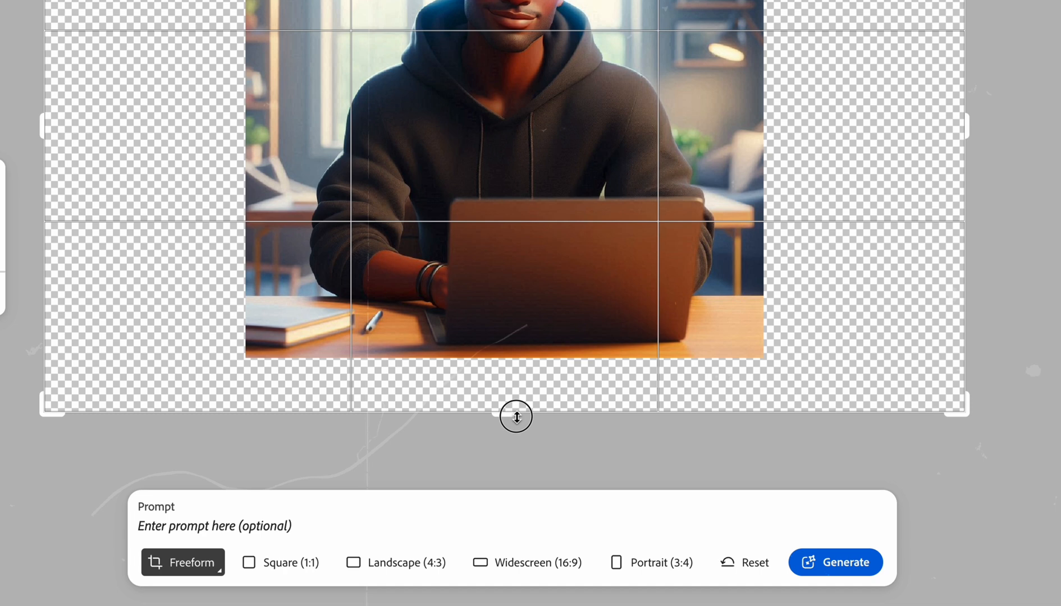
left_click(835, 563)
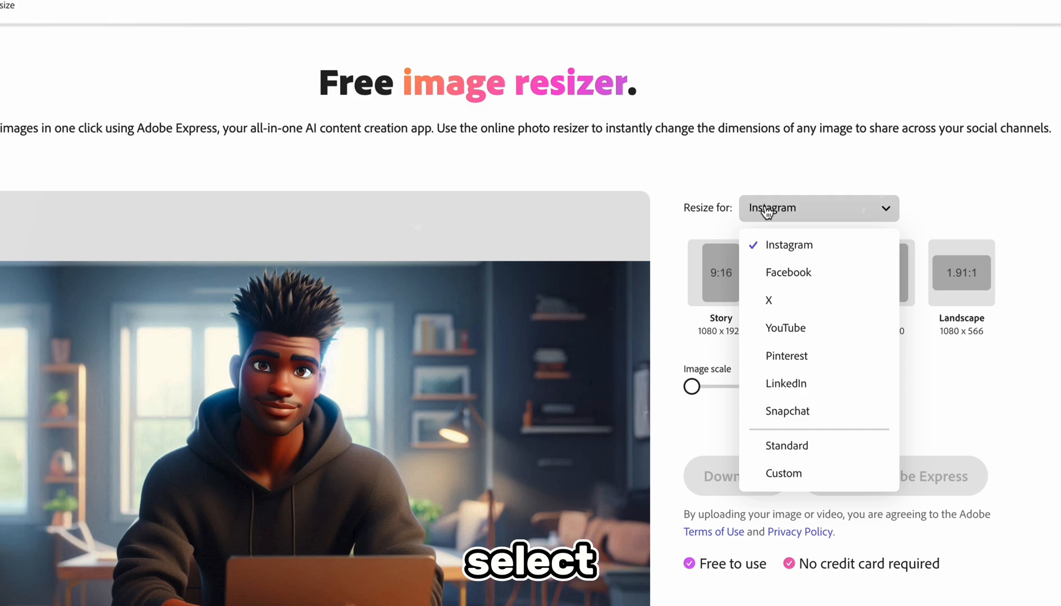
- Target YouTube's 16:9 1280 × 720 thumbnail preset in the Free image resizer
left_click(785, 328)
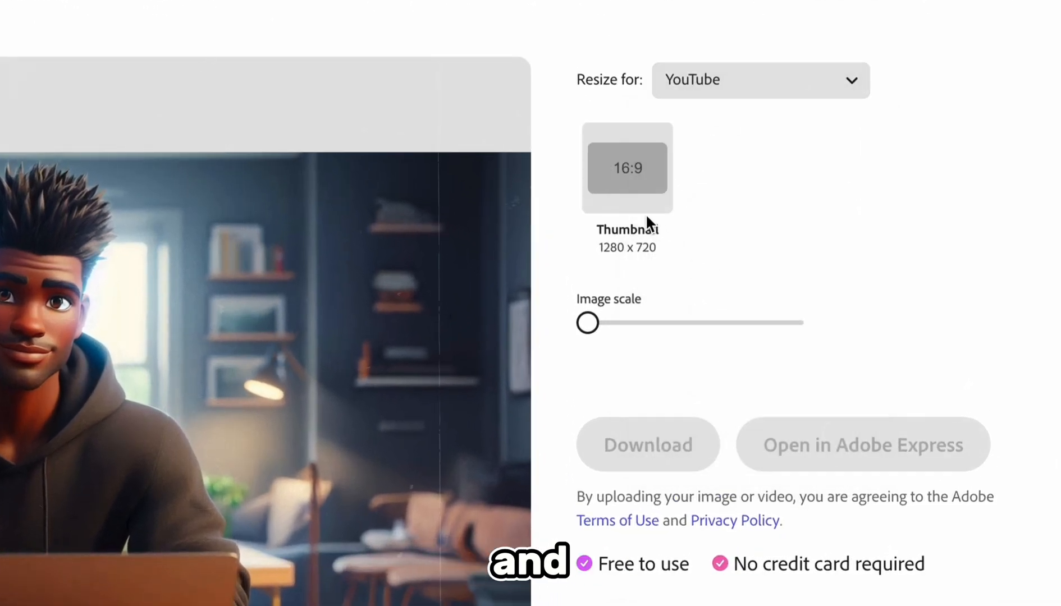
scroll("down", 3)
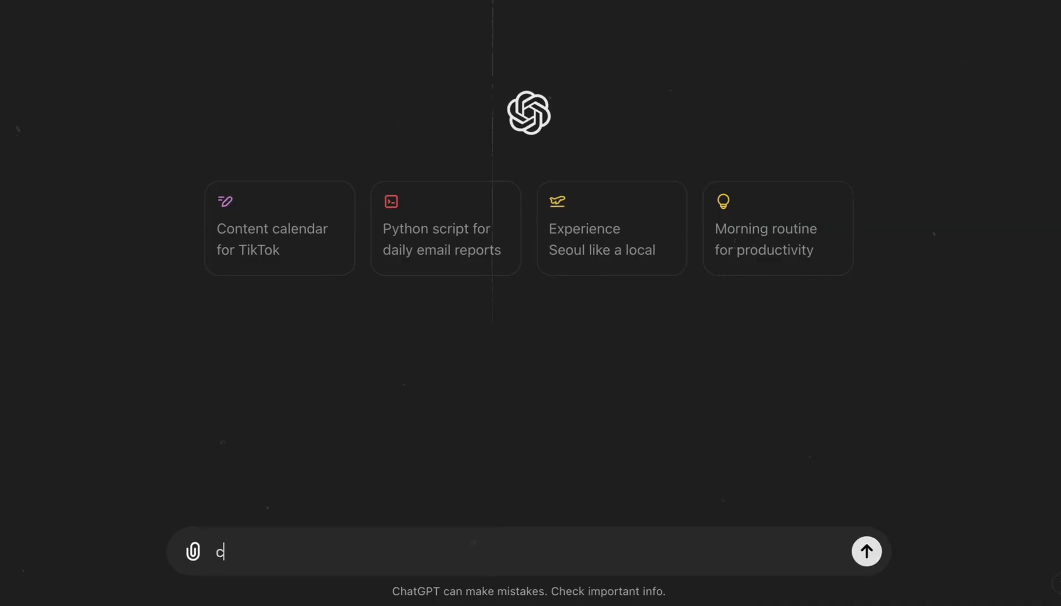
- Send ChatGPT the request 'create a very long sentence without punctuations'
type("create a very long sentence without punctuations")
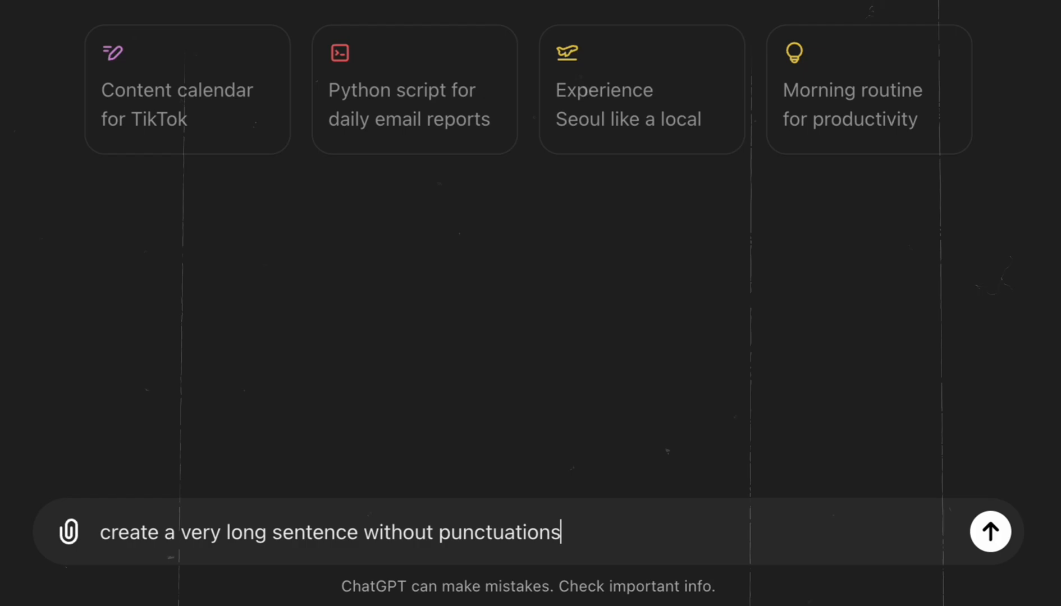
left_click(990, 531)
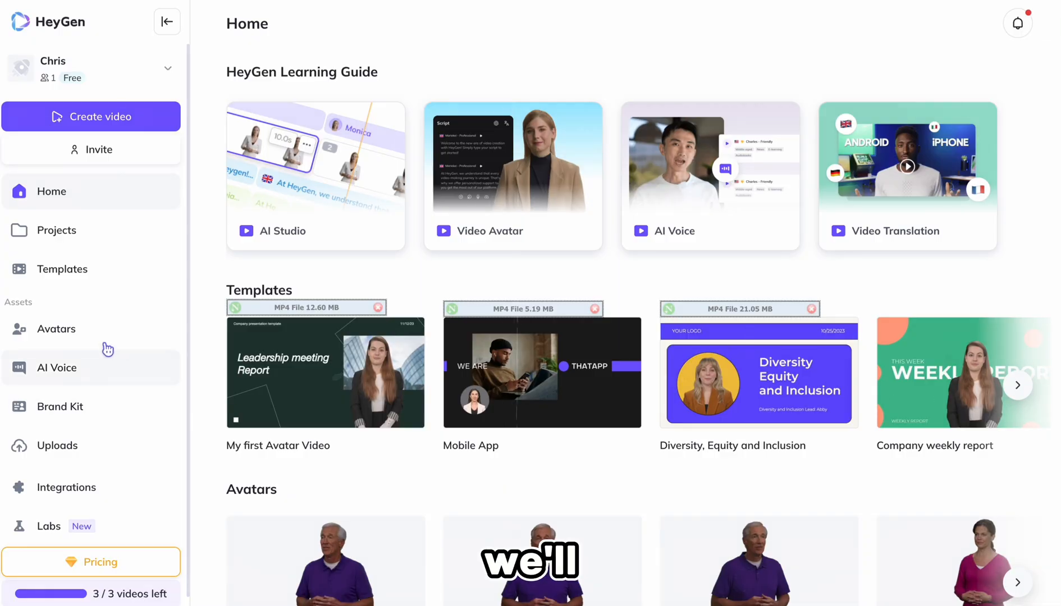
- Start a landscape 1920 × 1080 AI Studio video with the laptop portrait avatar and submit it for rendering
left_click(58, 330)
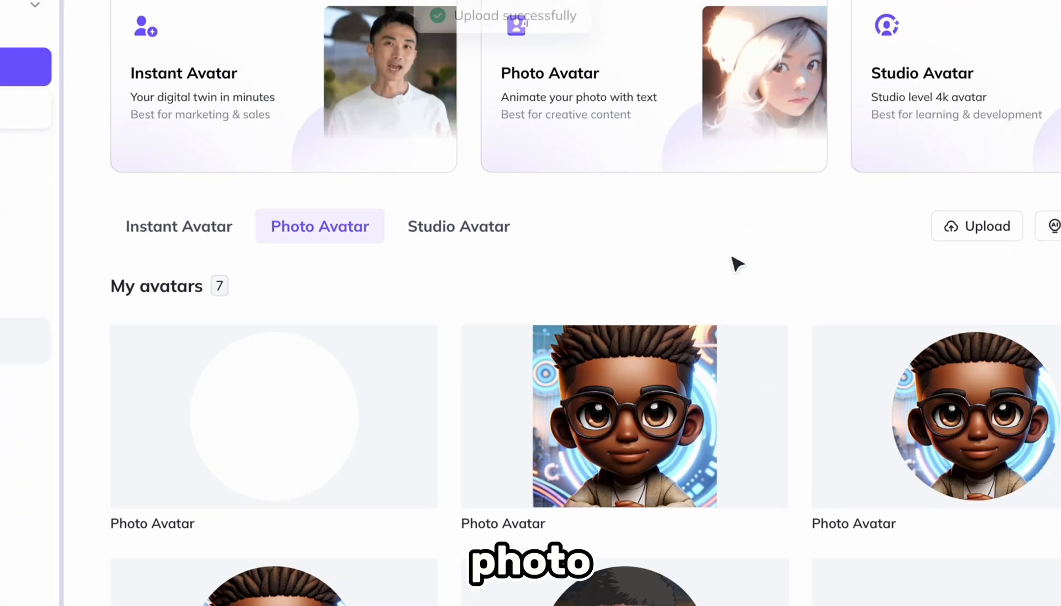
left_click(274, 416)
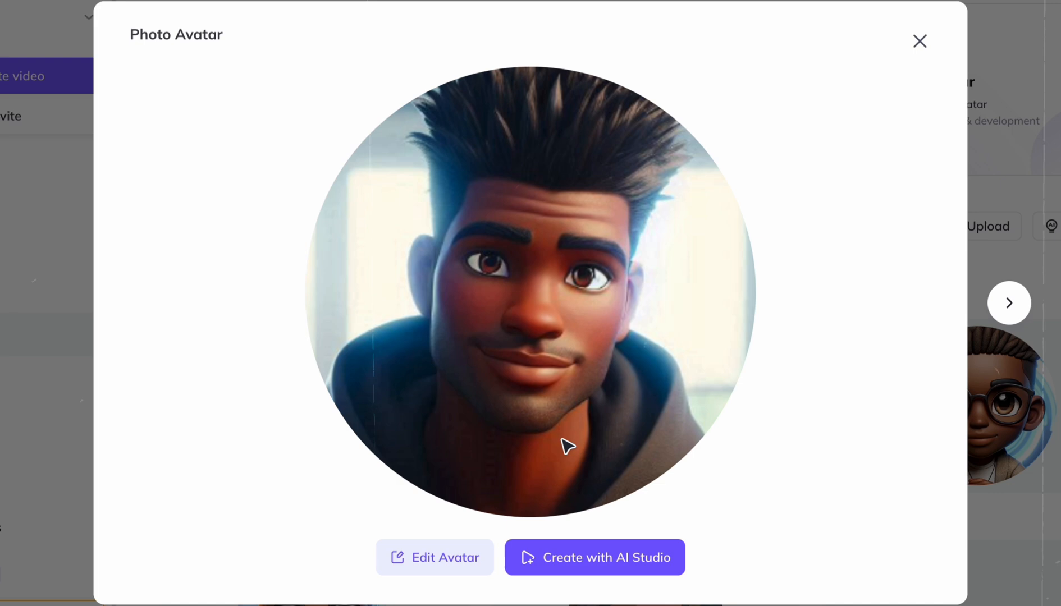
left_click(594, 558)
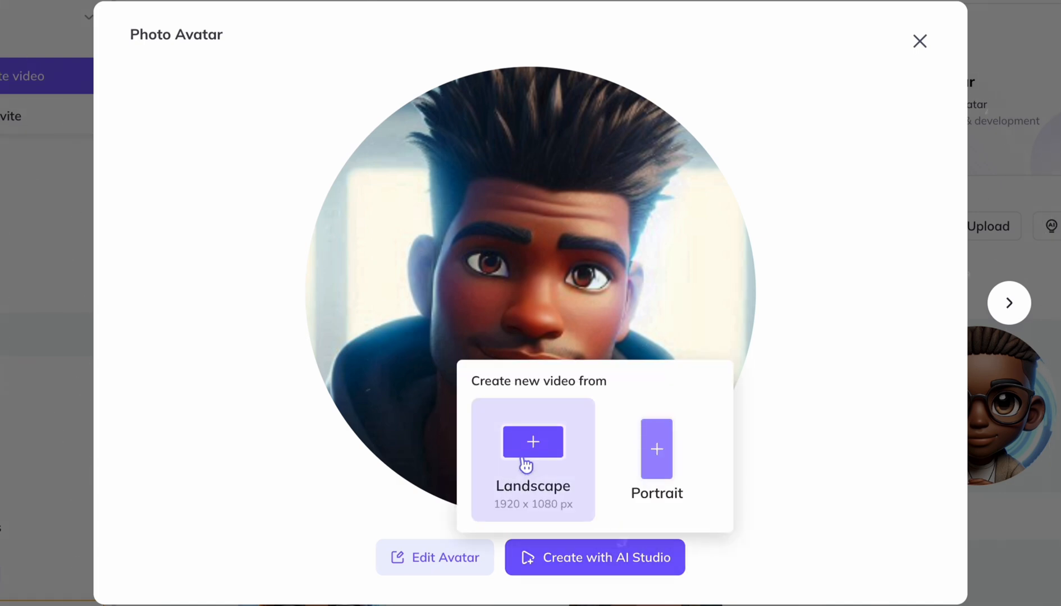
left_click(532, 442)
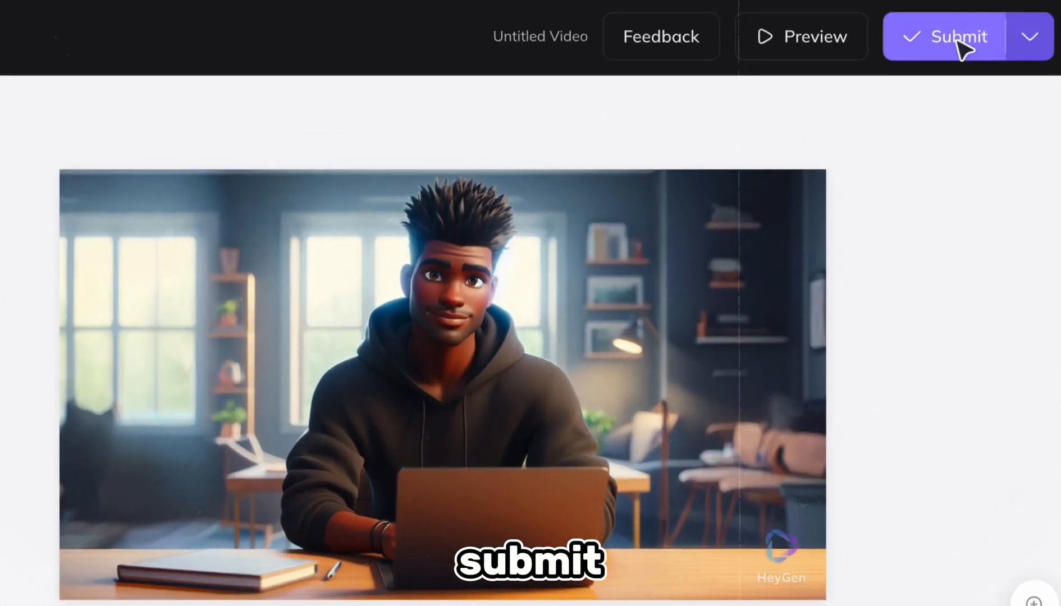
left_click(956, 37)
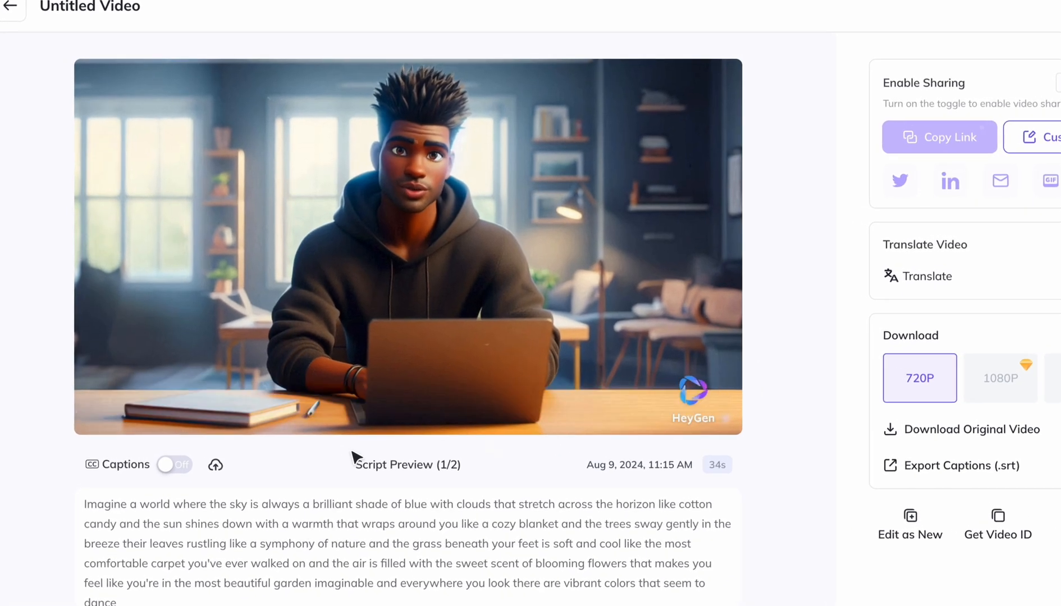
- Download the finished 34-second avatar video as 720P MP4
scroll("down", 3)
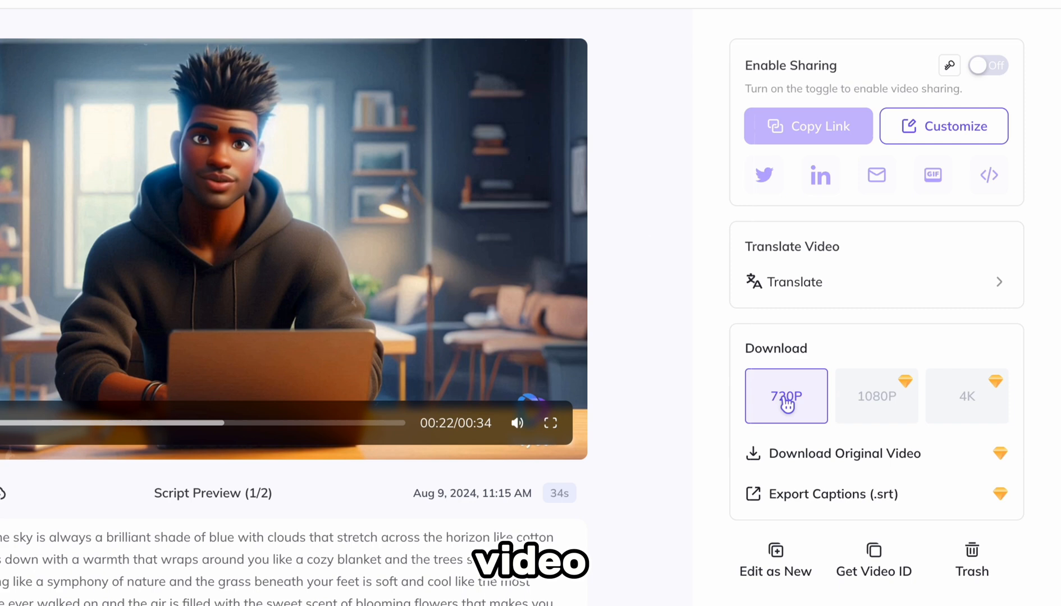
mouse_move(875, 396)
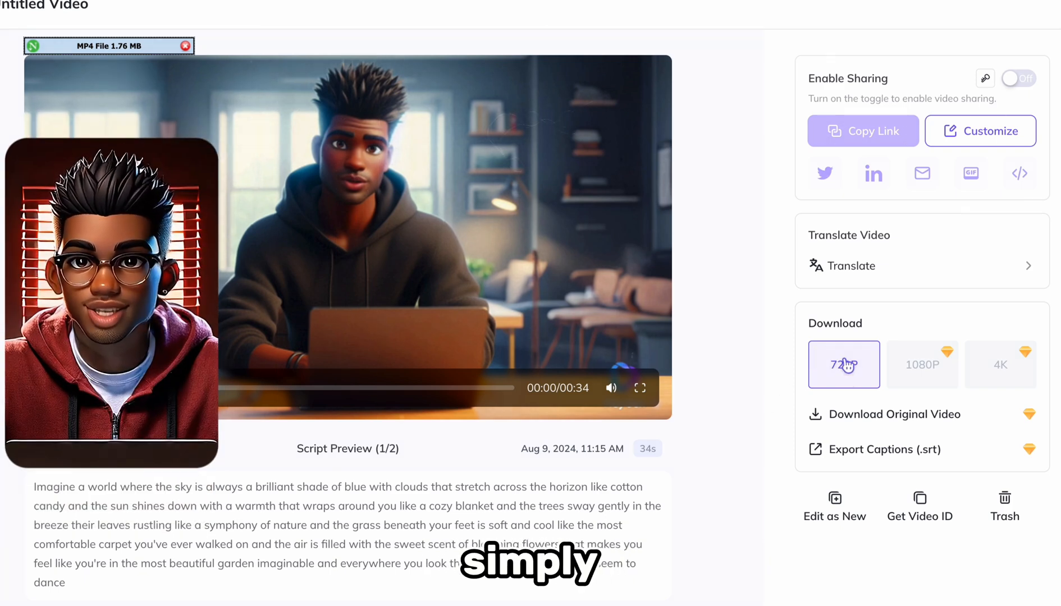
left_click(980, 130)
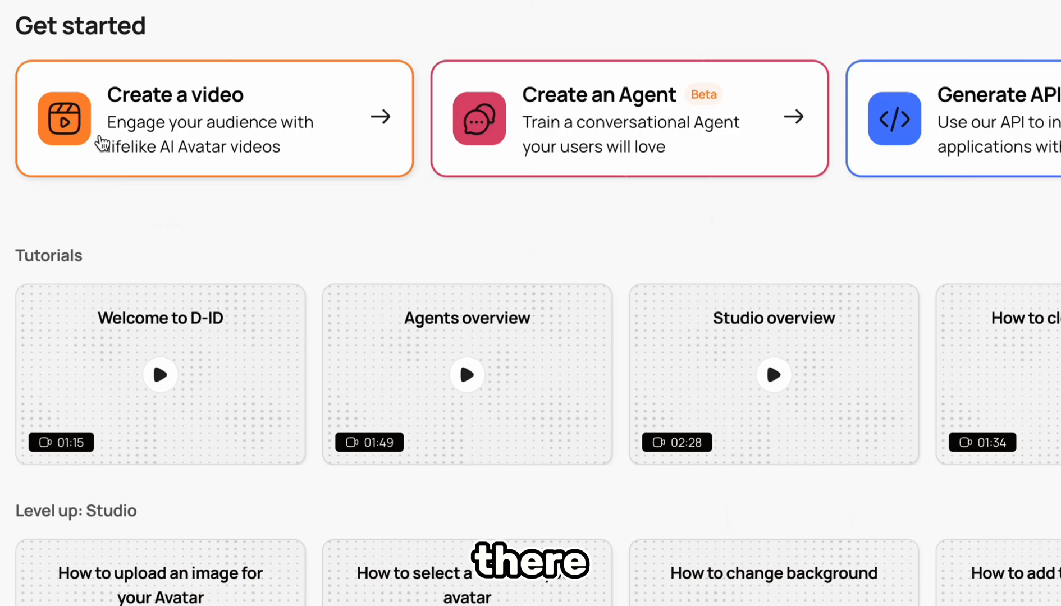
- Generate a talking video from the uploaded laptop portrait with chosen emotion and download it
left_click(213, 118)
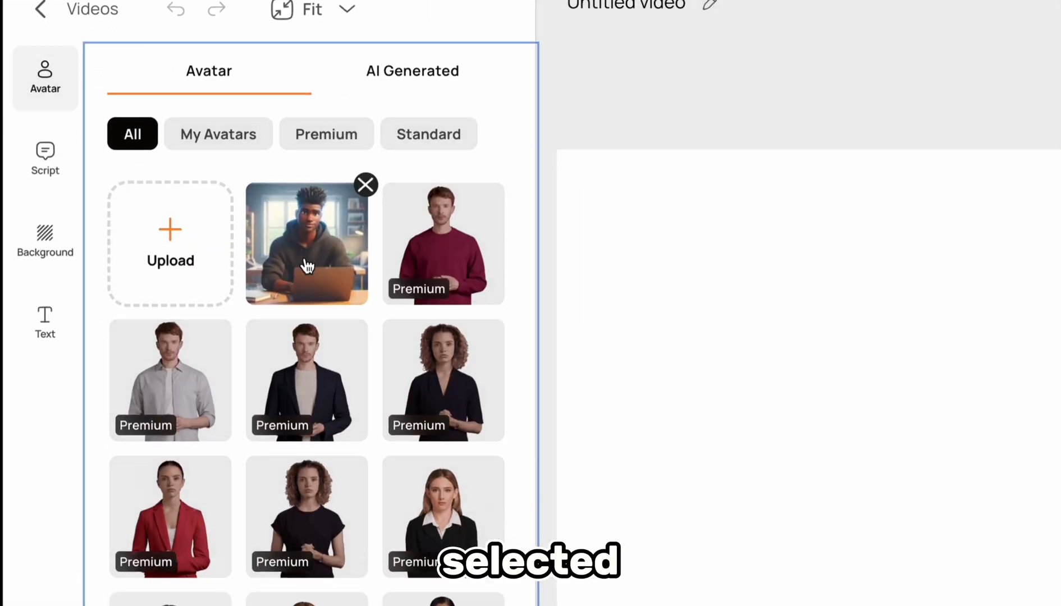
left_click(306, 243)
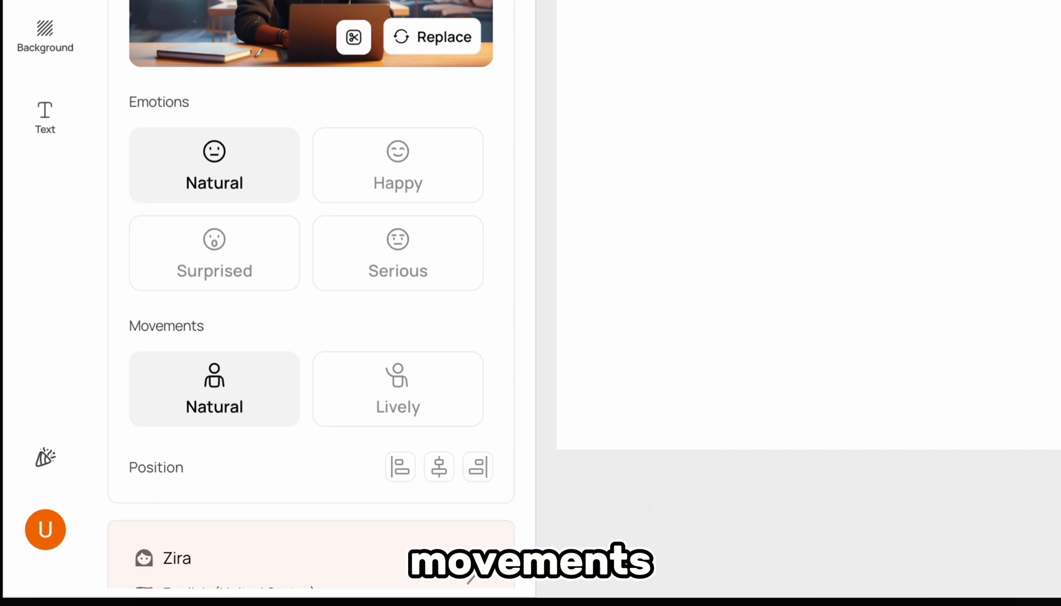
left_click(38, 77)
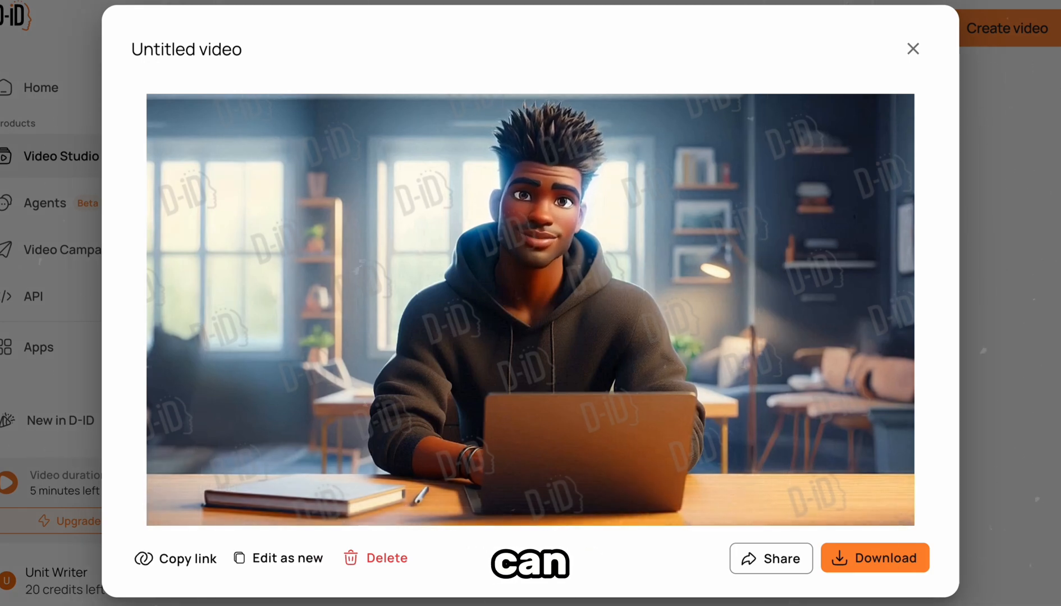
left_click(770, 558)
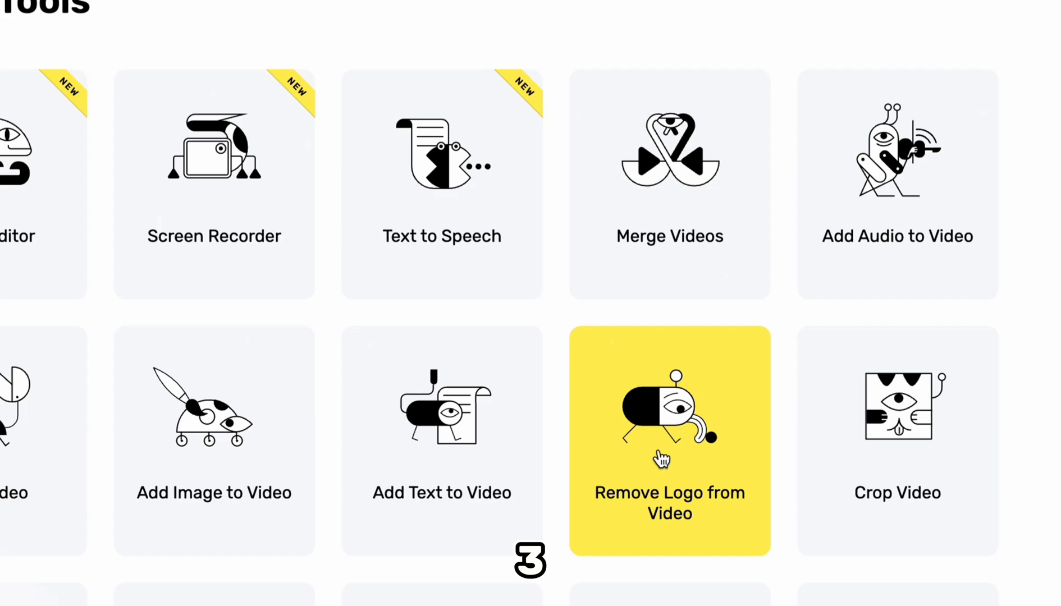
- Enter Remove Logo from Video and start loading the avatar video to strip its watermark
left_click(668, 440)
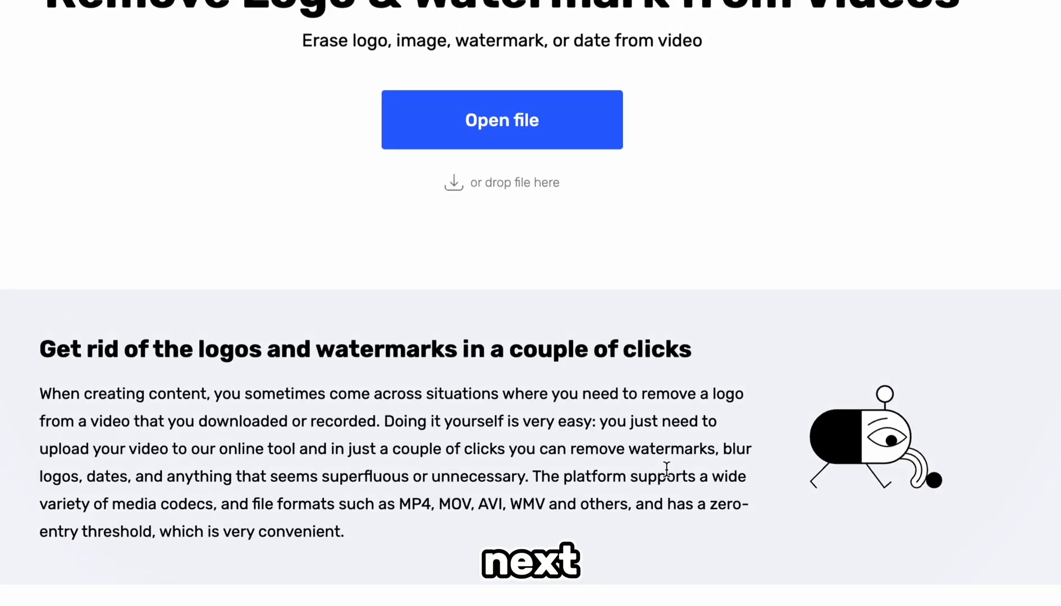
left_click(502, 120)
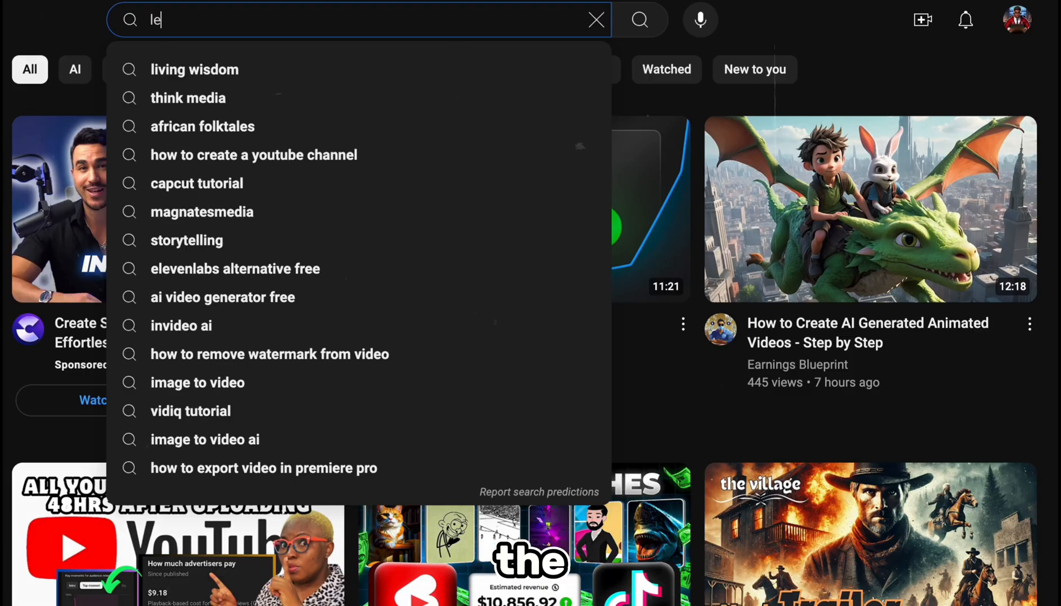
- Search 'leonardo ai finetuned model' and browse history channels and AI scriptwriting tutorial results
type("leonardo ai finetuned model")
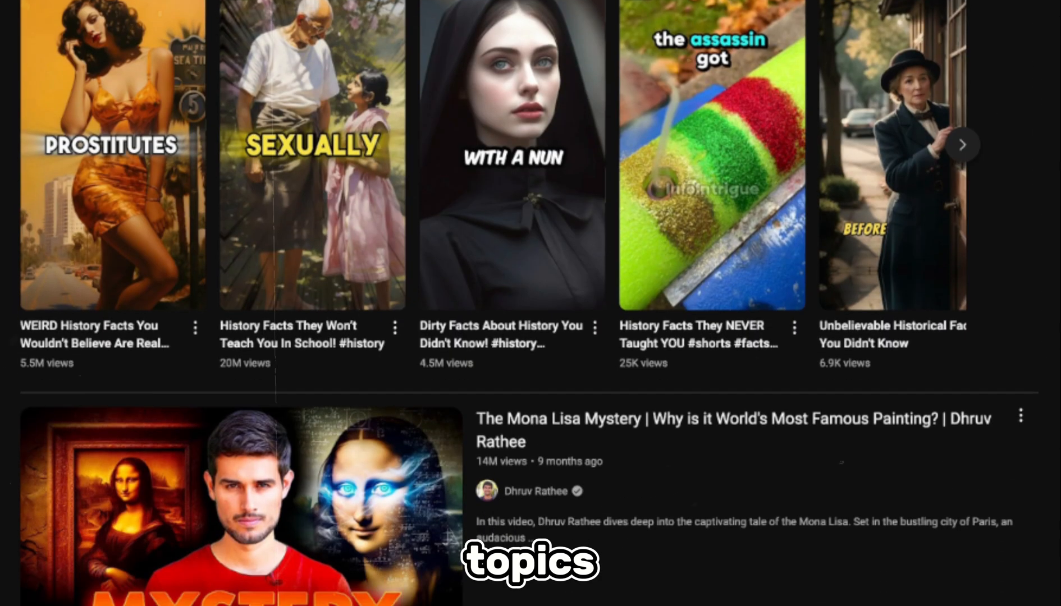
scroll("down", 3)
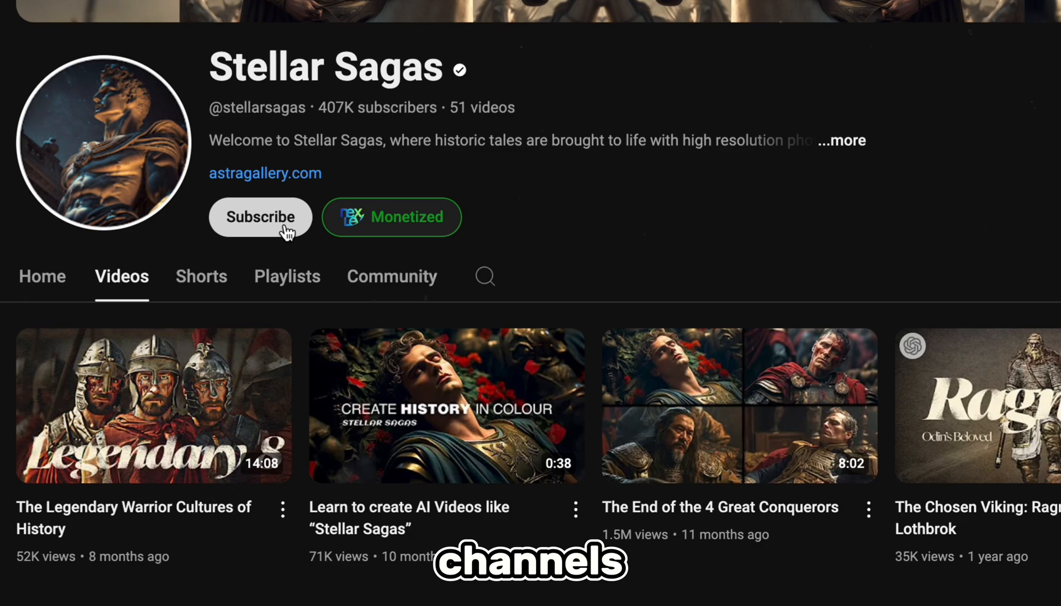
scroll("down", 3)
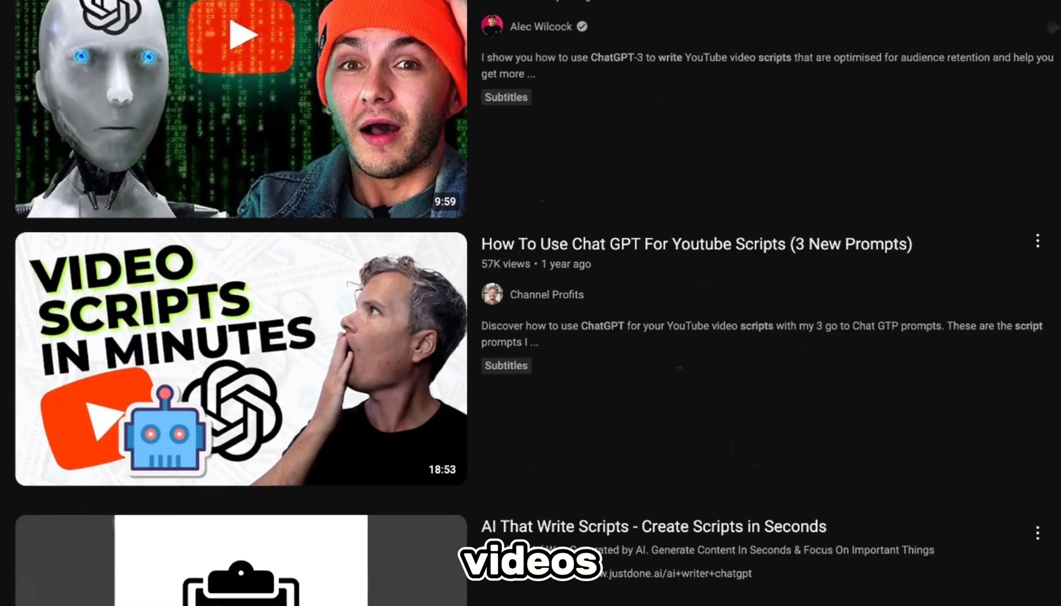
scroll("down", 3)
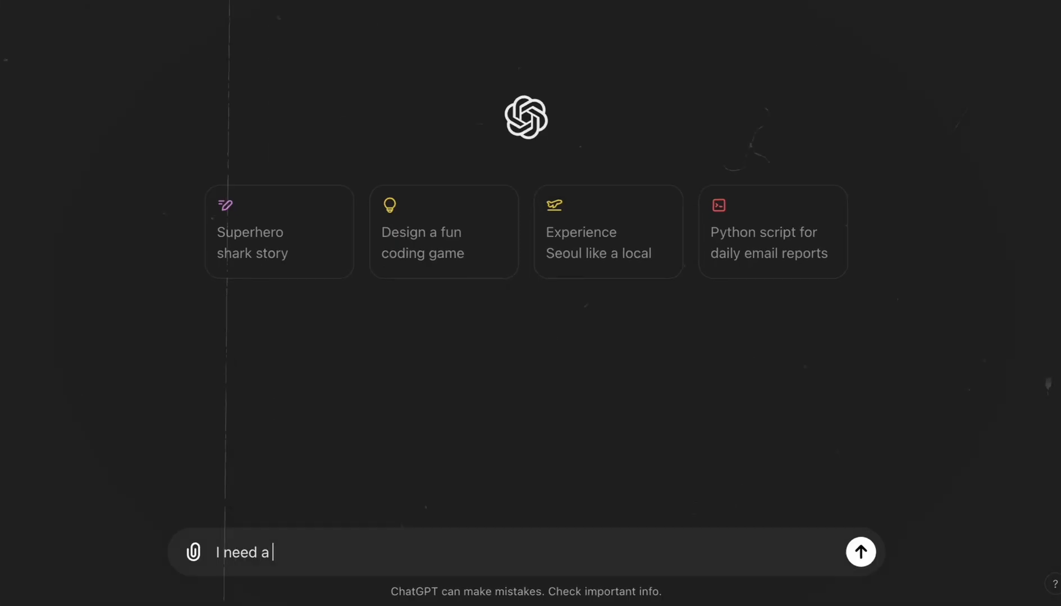
- Write 'I need a script for YouTube video title' into ChatGPT's message box
type("script for YouTube video title")
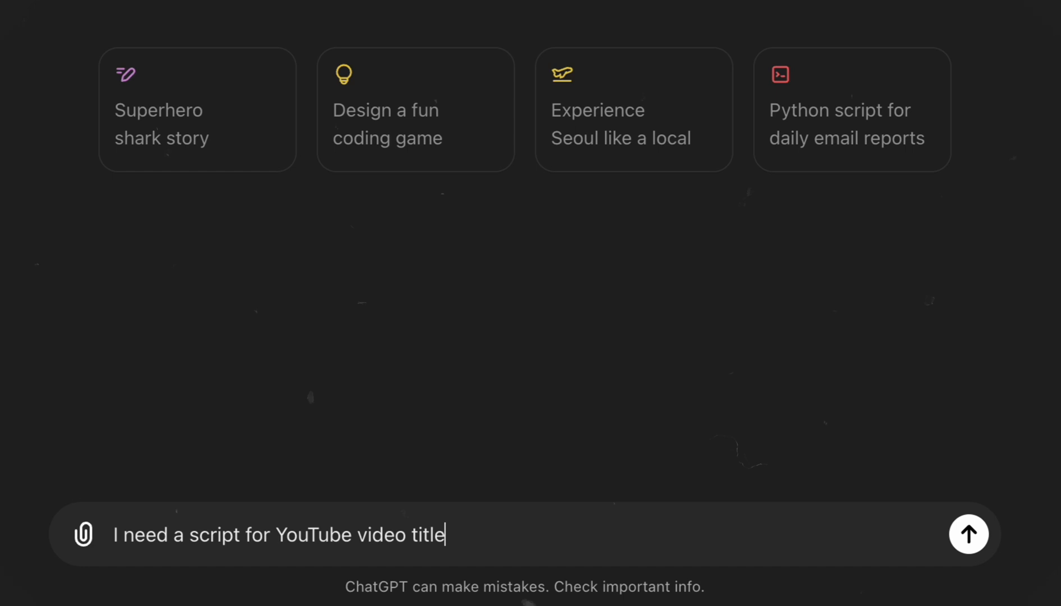